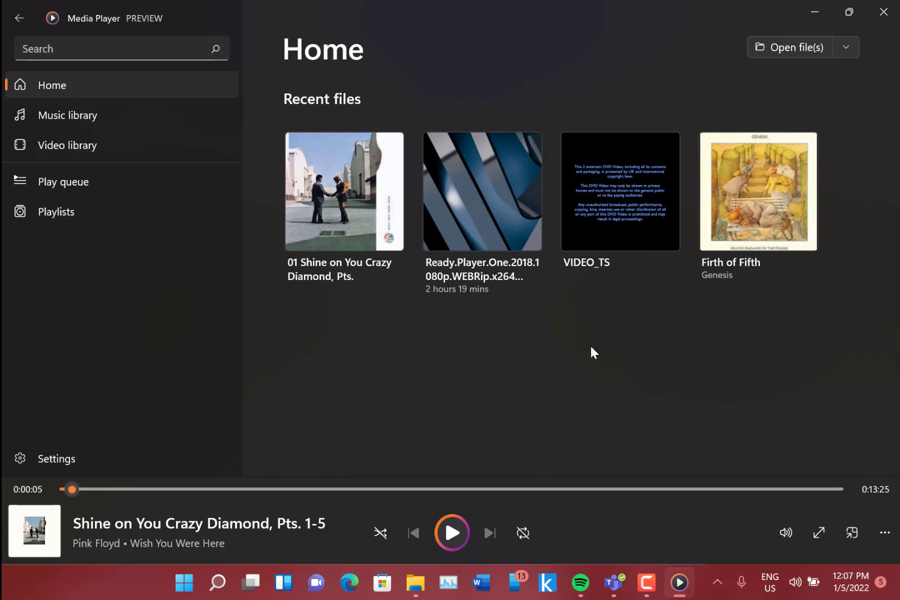
pyautogui.moveTo(673, 194)
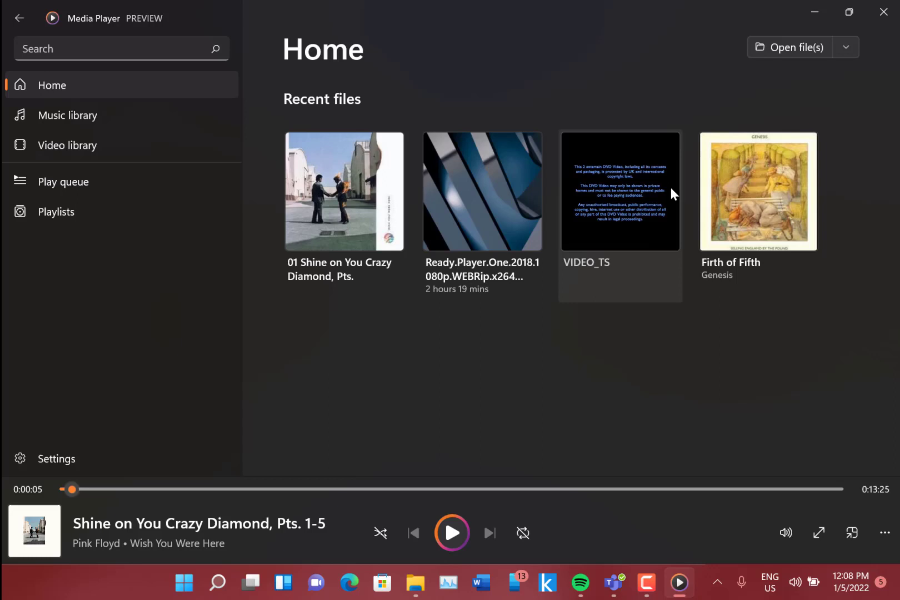
pyautogui.moveTo(652, 270)
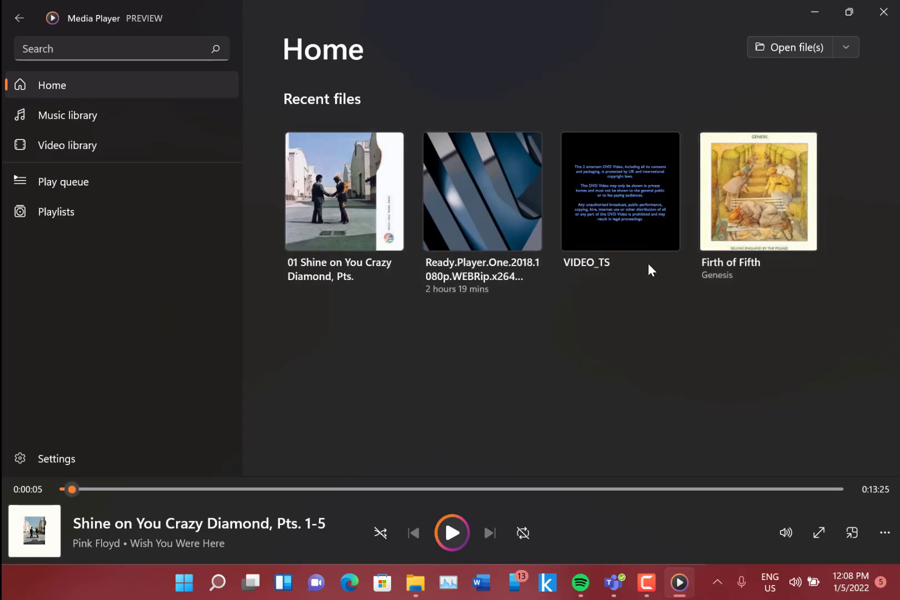
pyautogui.moveTo(613, 381)
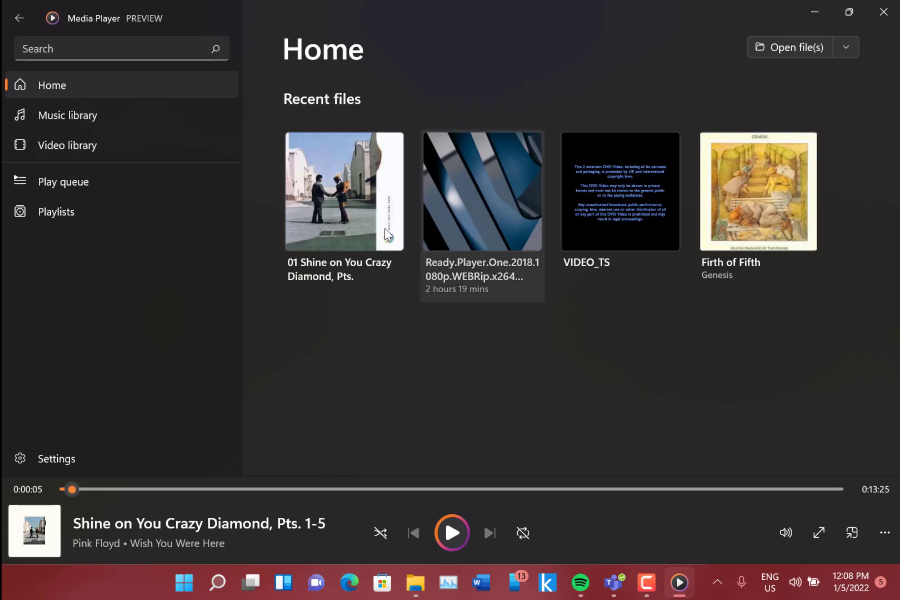
pyautogui.moveTo(86, 120)
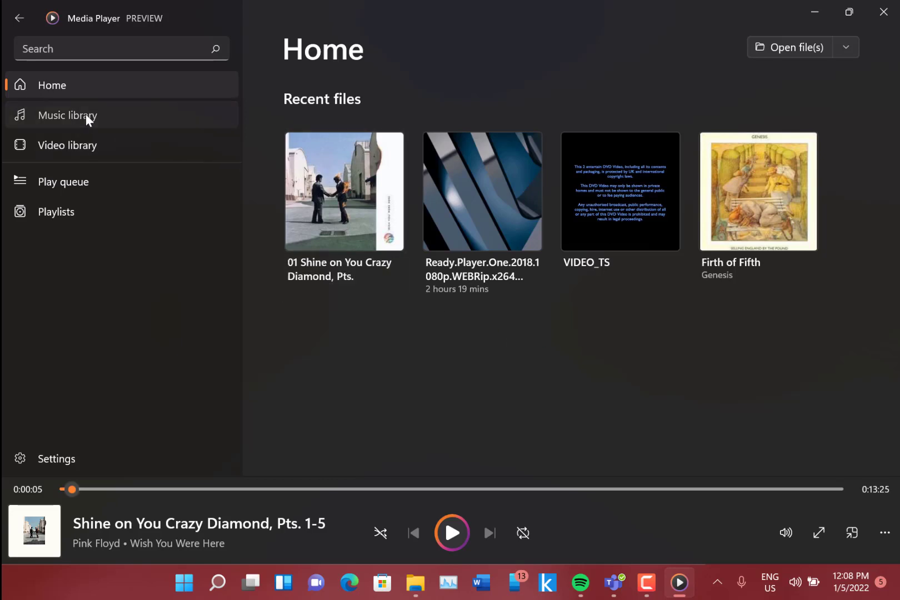
# - Browse the music library by songs, albums and artists, then open Pink Floyd's artist page
pyautogui.click(67, 115)
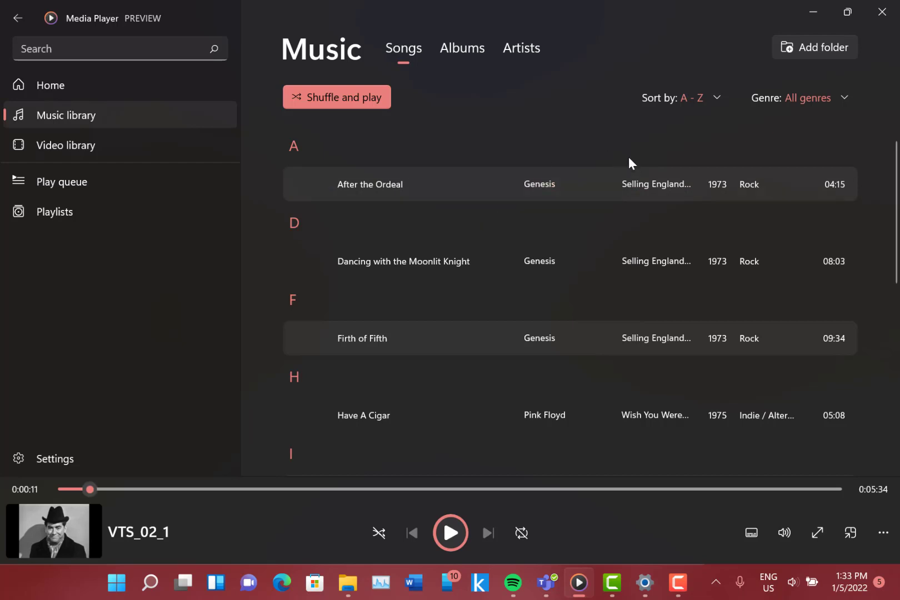
pyautogui.moveTo(571, 292)
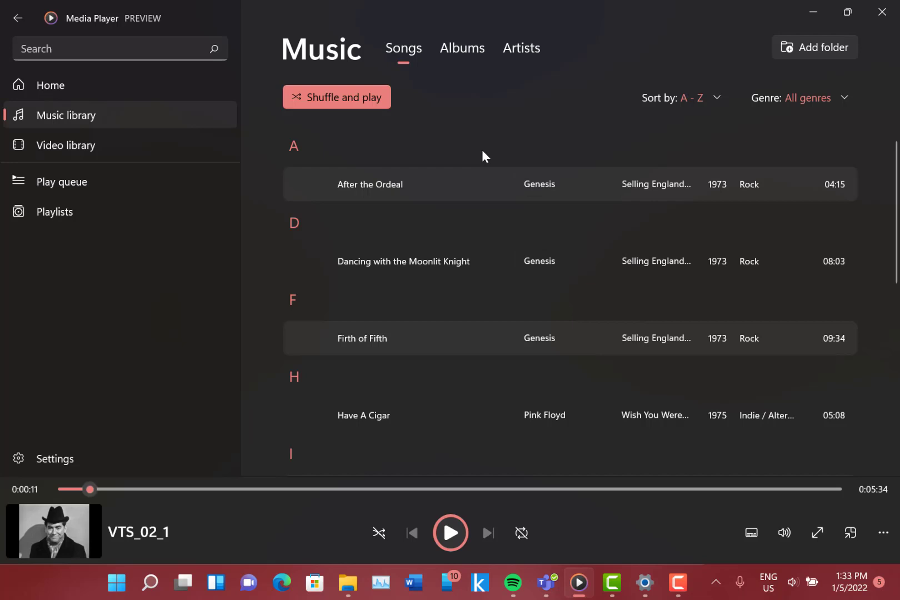
pyautogui.click(462, 48)
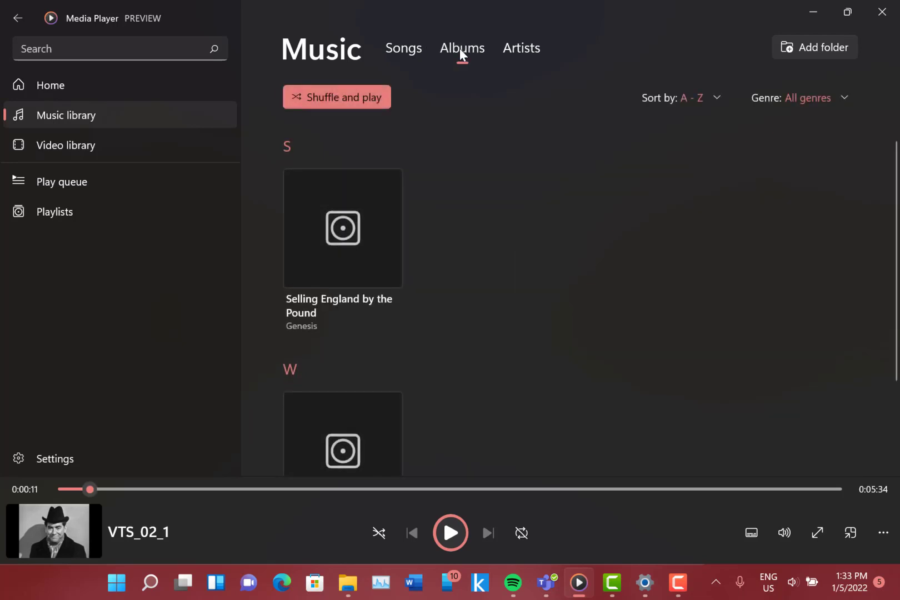
pyautogui.click(522, 48)
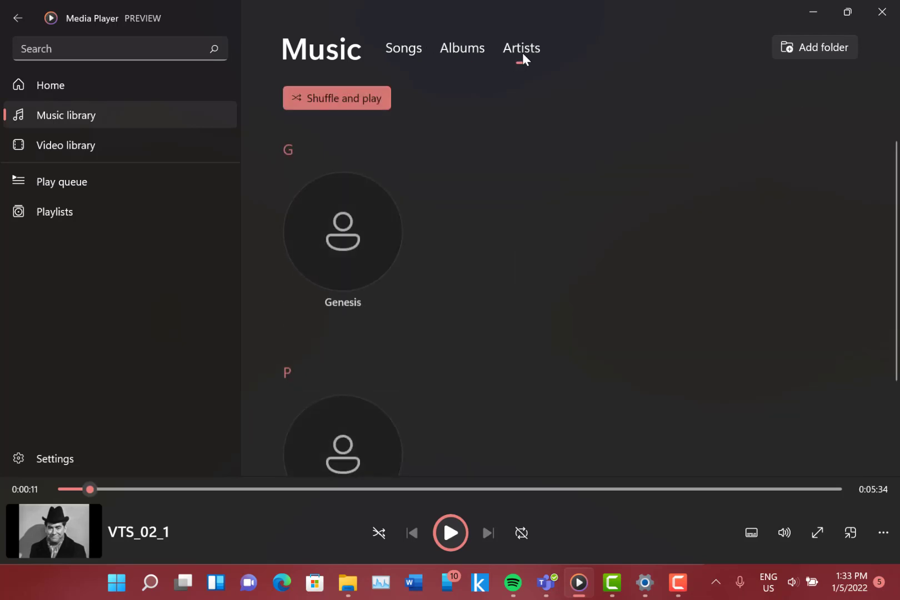
pyautogui.click(521, 48)
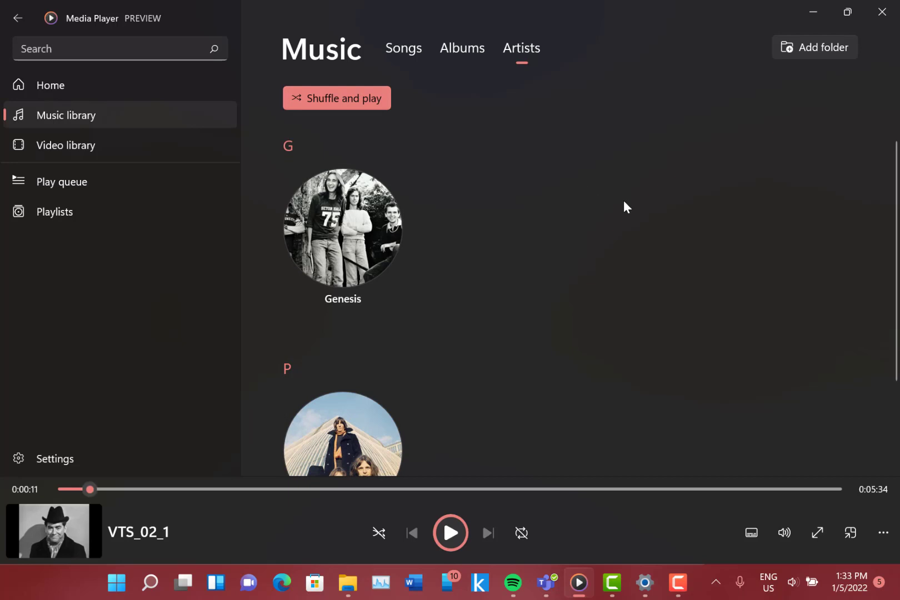
pyautogui.moveTo(518, 235)
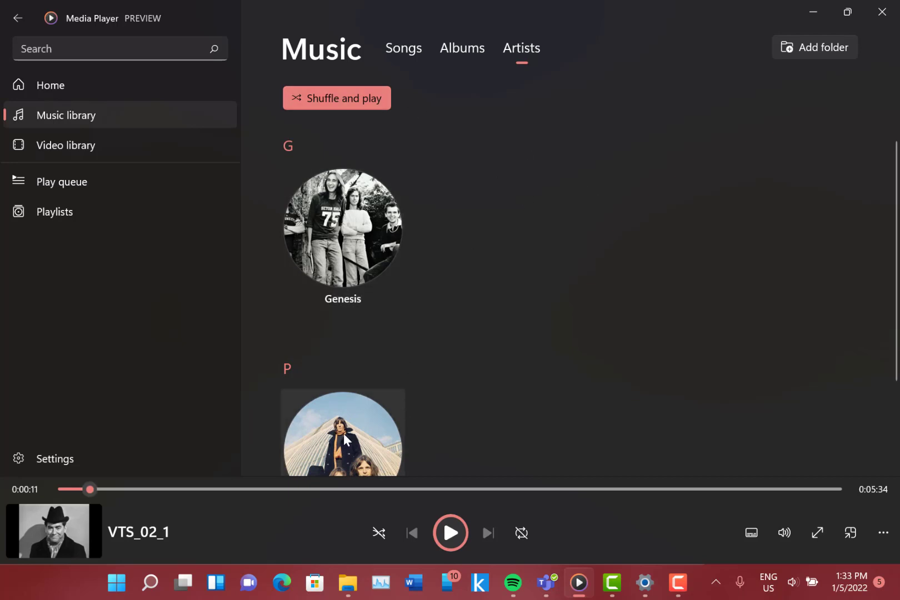
pyautogui.click(343, 431)
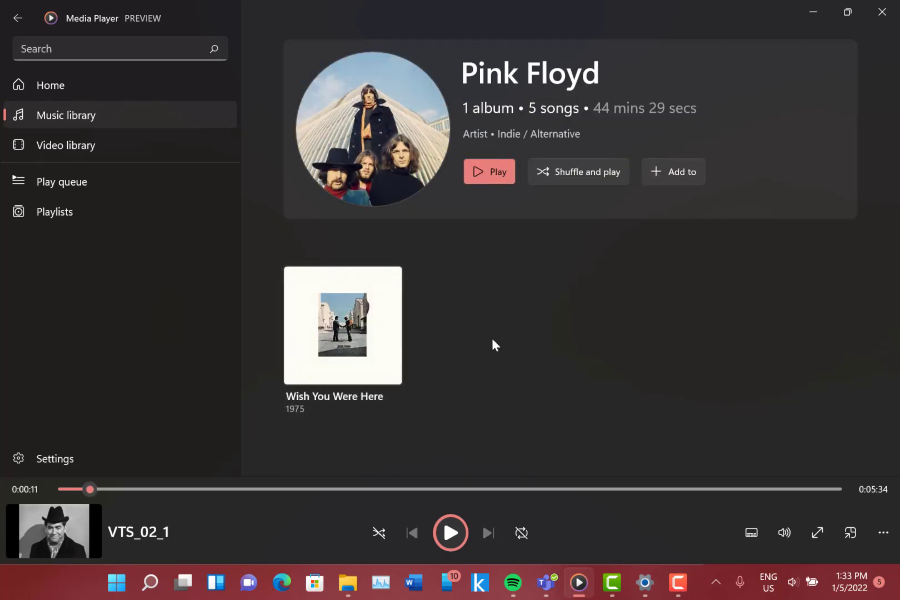
pyautogui.moveTo(595, 353)
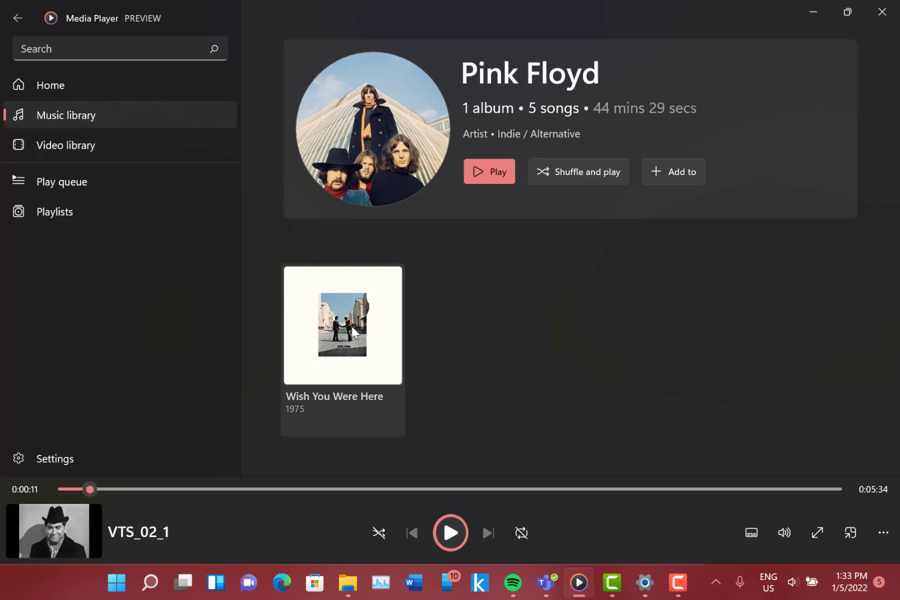
# - Edit the Wish You Were Here album info and save the online five-song match
pyautogui.rightClick(353, 331)
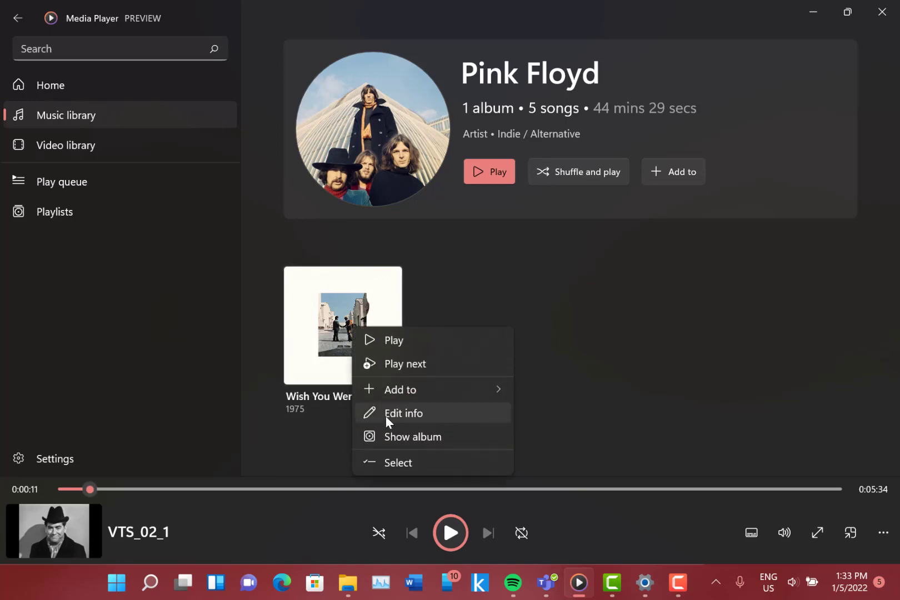
pyautogui.click(404, 413)
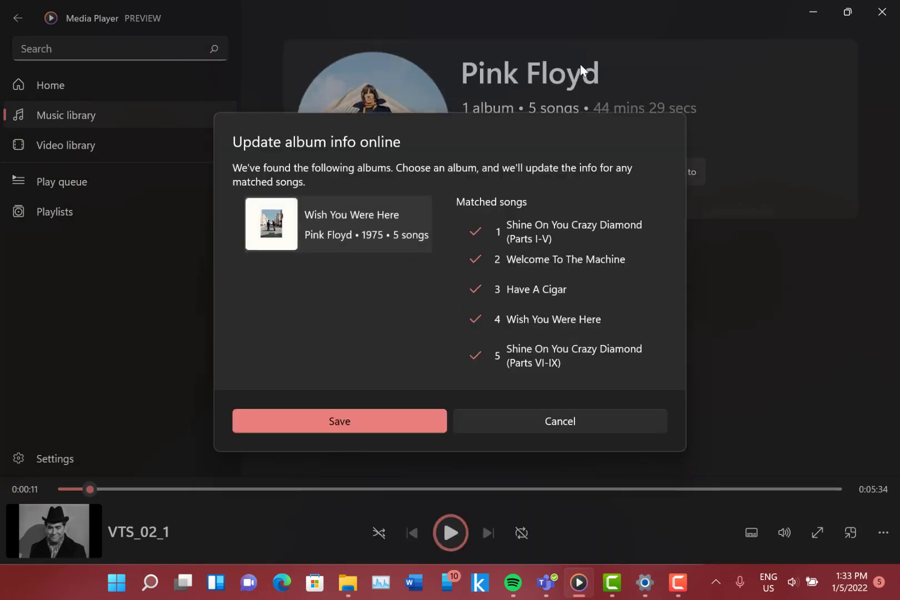
pyautogui.moveTo(495, 205)
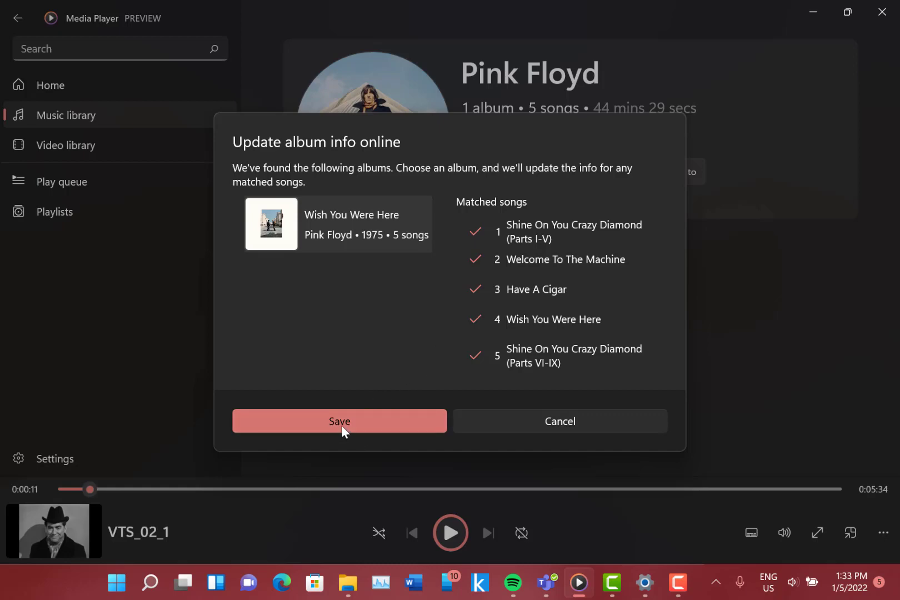
pyautogui.click(339, 421)
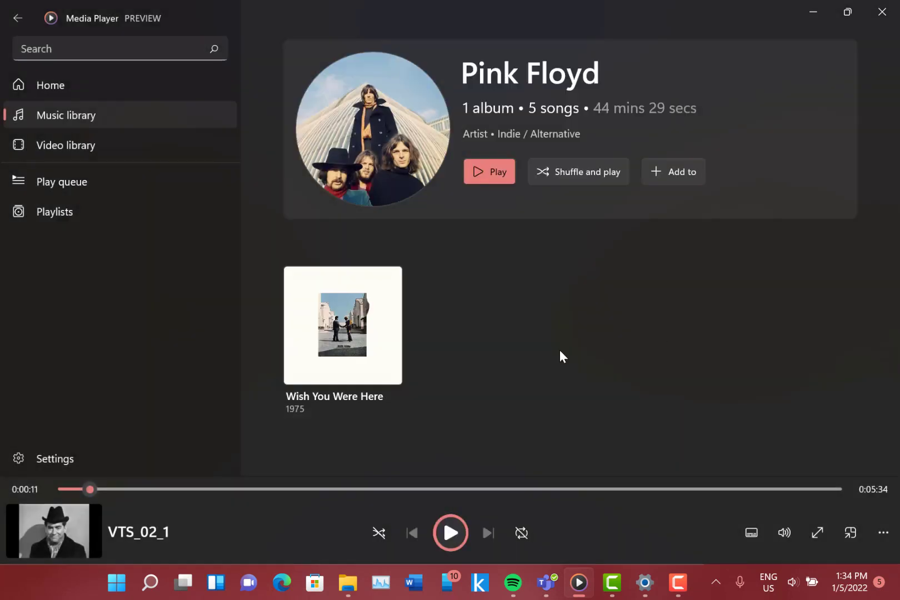
pyautogui.moveTo(583, 361)
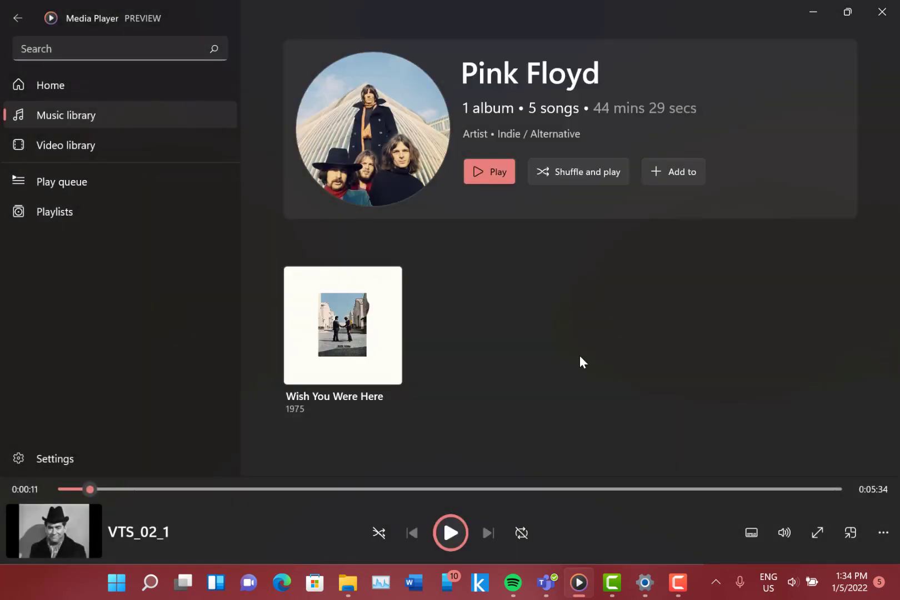
pyautogui.moveTo(342, 362)
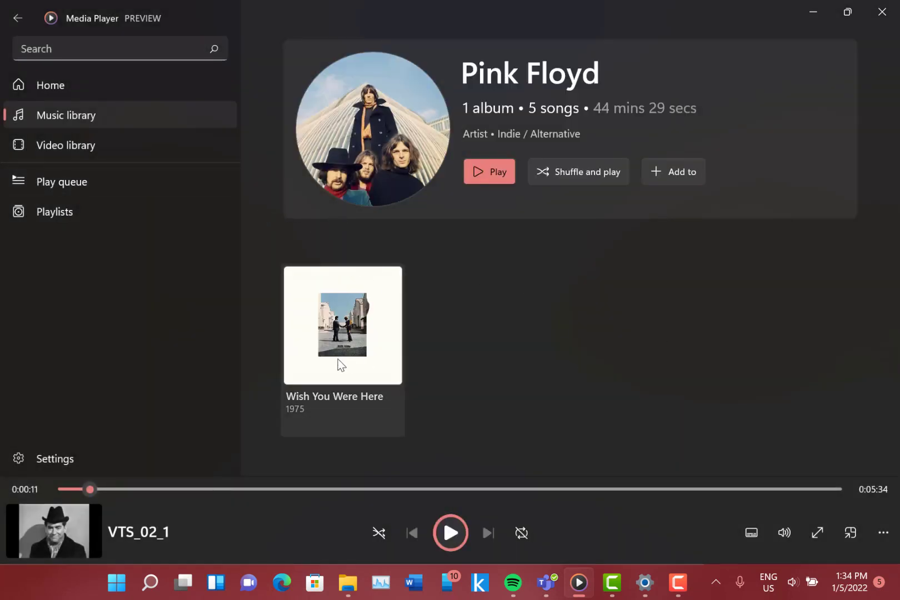
# - Play Wish You Were Here, view it full screen, then return to the album view
pyautogui.click(342, 326)
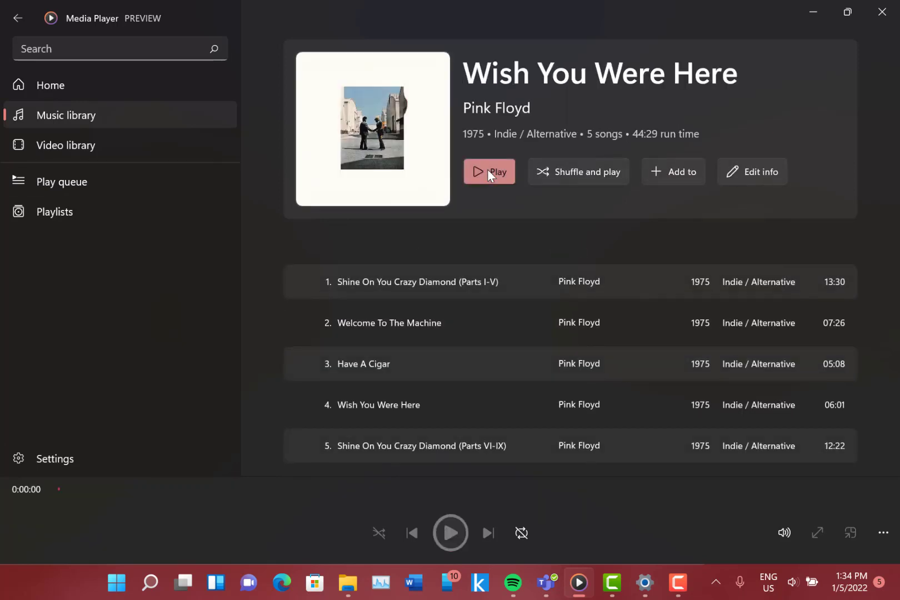
pyautogui.click(489, 171)
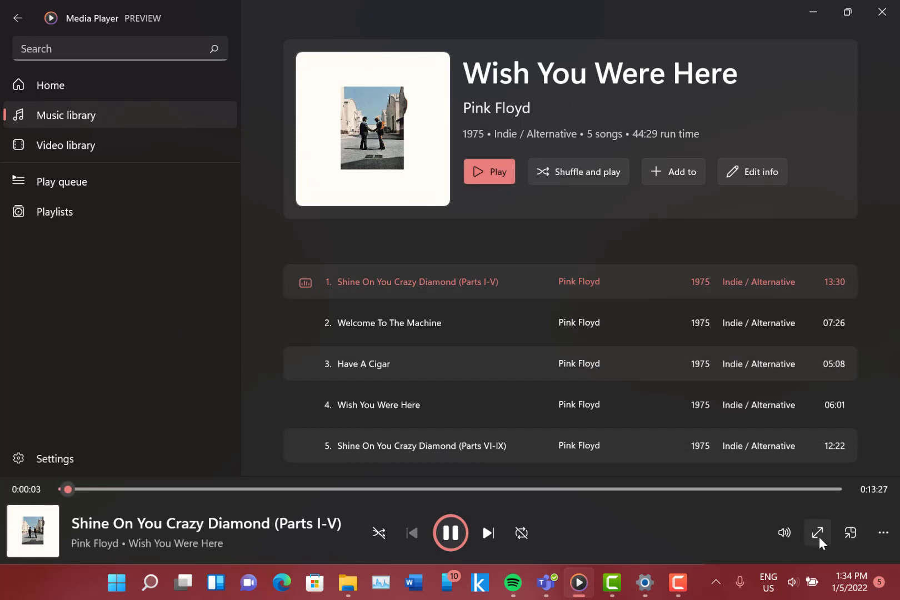
pyautogui.click(817, 532)
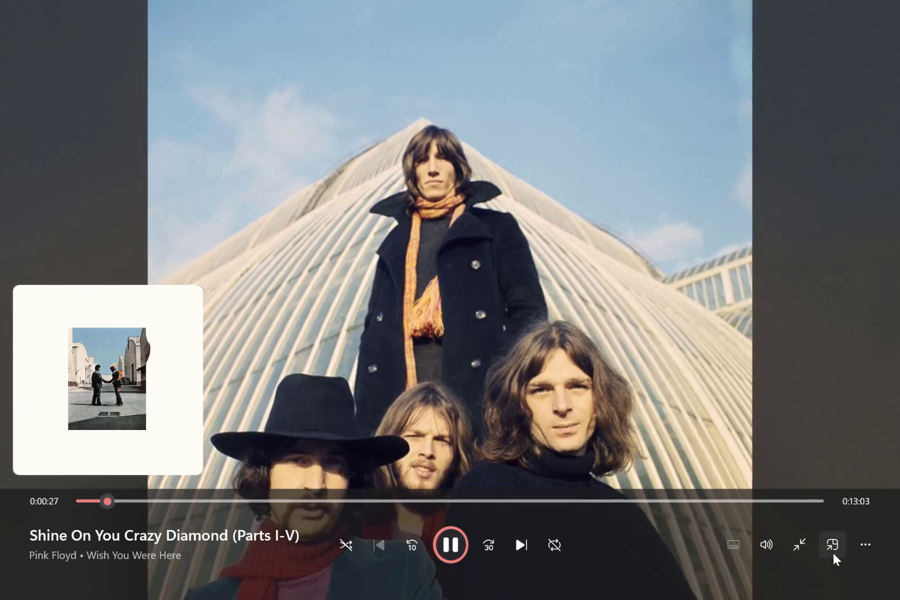
pyautogui.moveTo(832, 545)
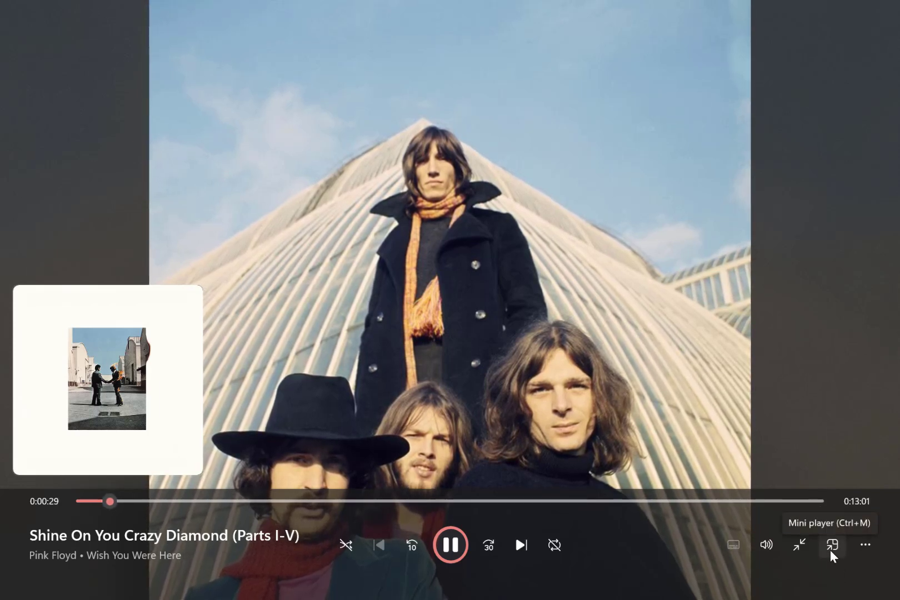
pyautogui.click(832, 545)
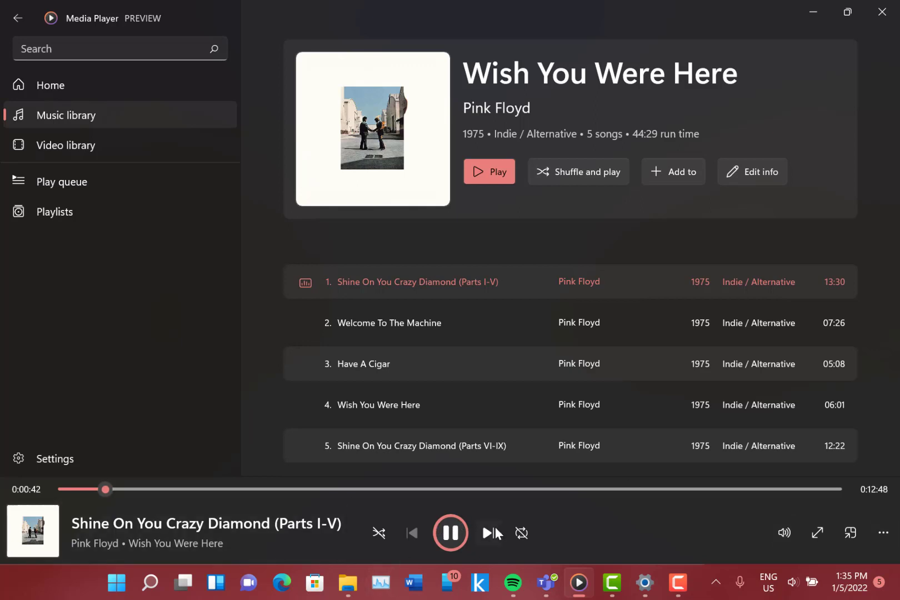
# - Turn on the equaliser with the TV preset and close it
pyautogui.click(882, 533)
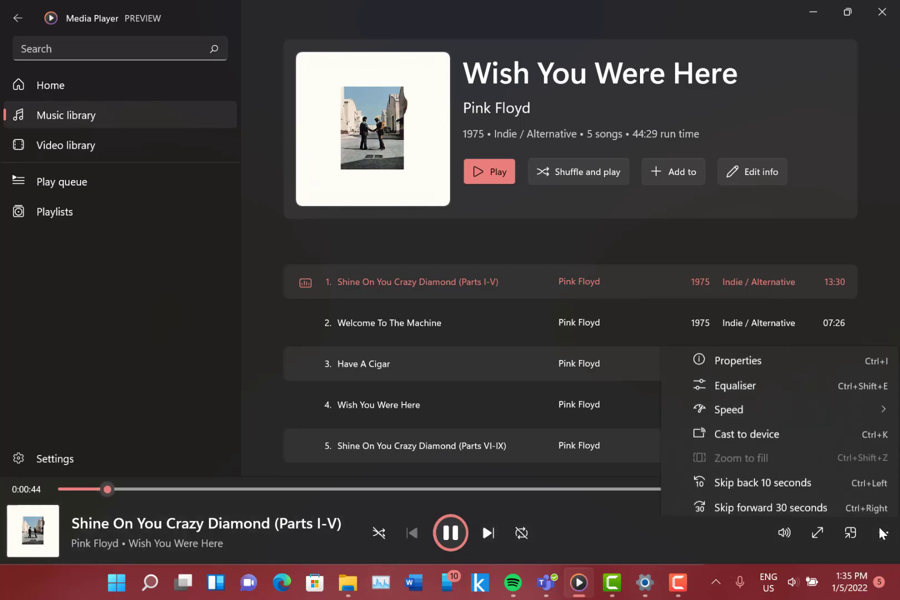
pyautogui.click(747, 431)
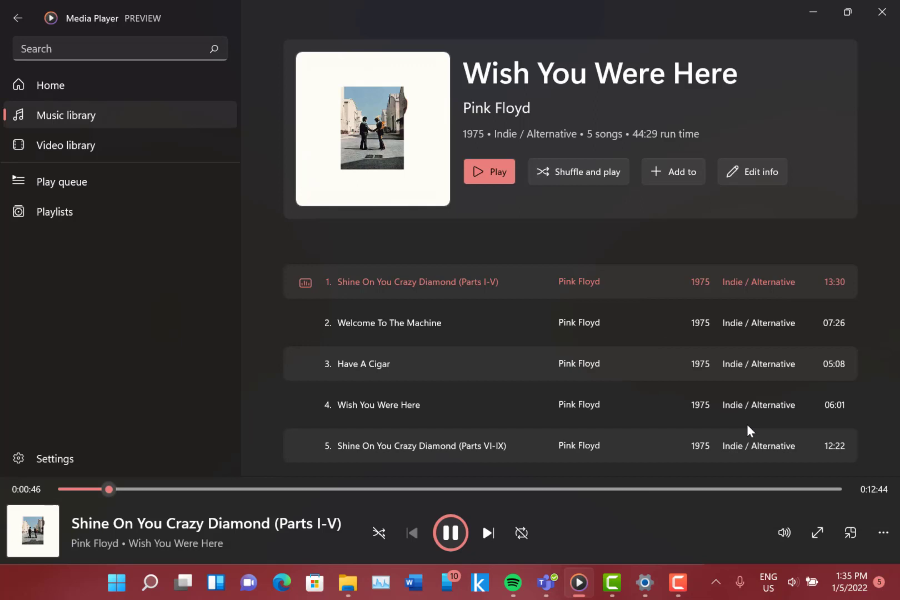
pyautogui.click(850, 532)
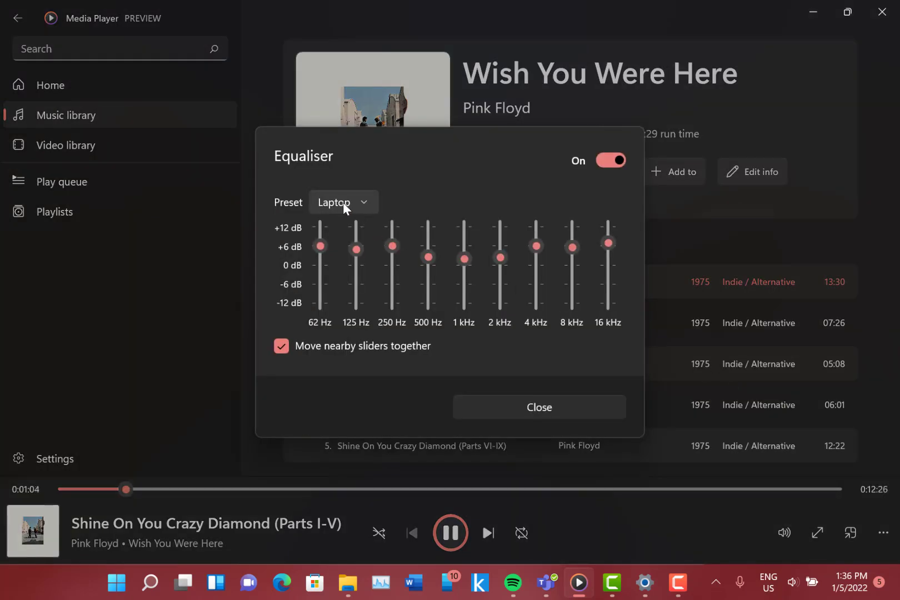
pyautogui.click(342, 201)
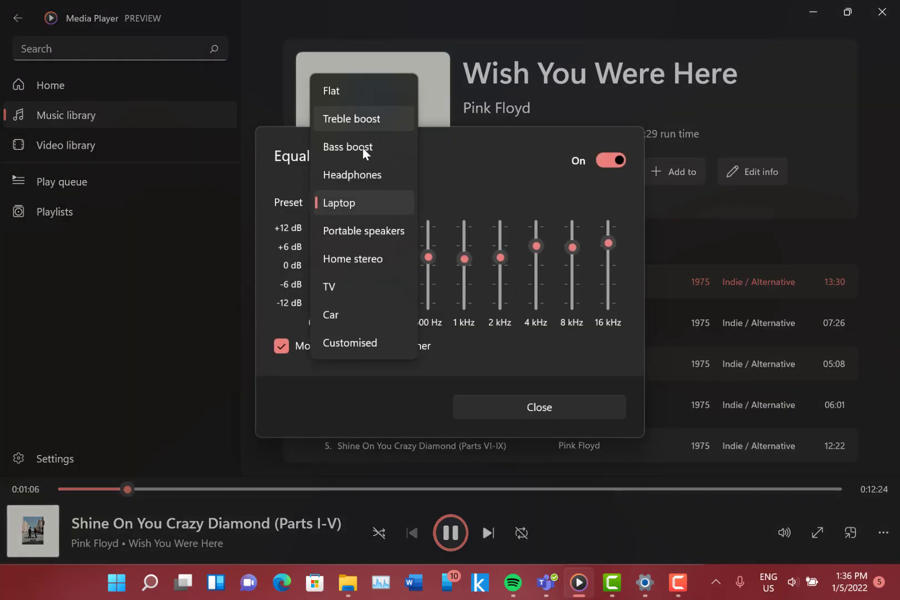
pyautogui.click(329, 286)
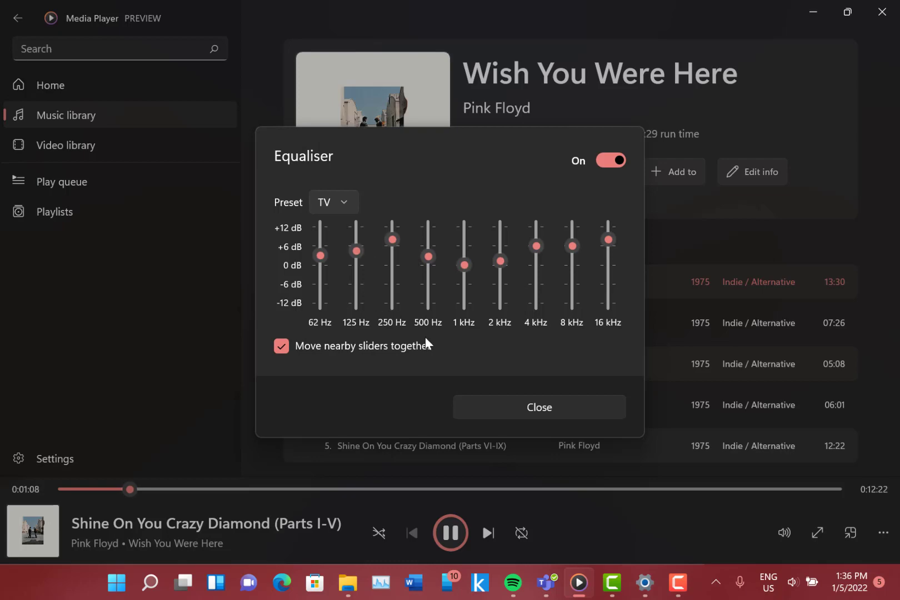
pyautogui.click(537, 406)
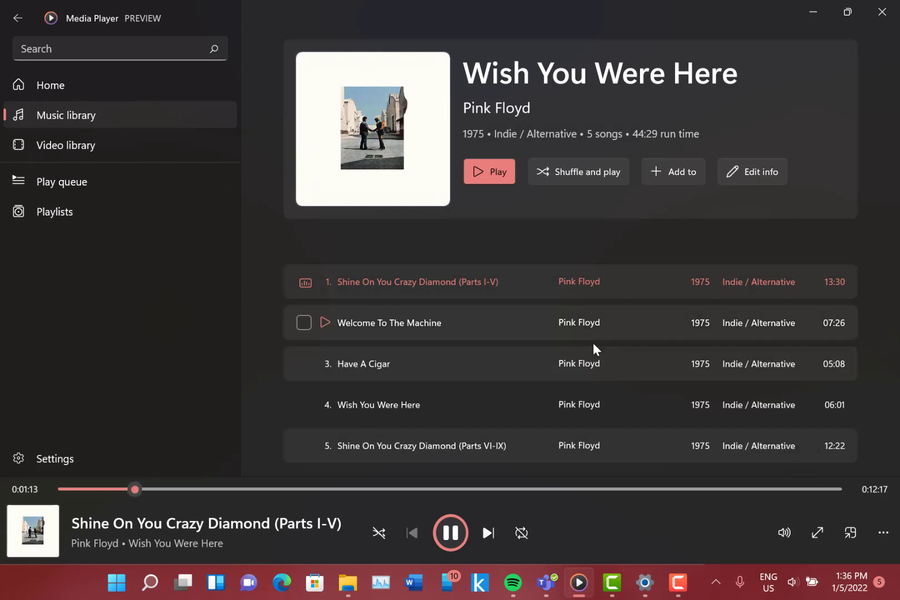
pyautogui.moveTo(689, 556)
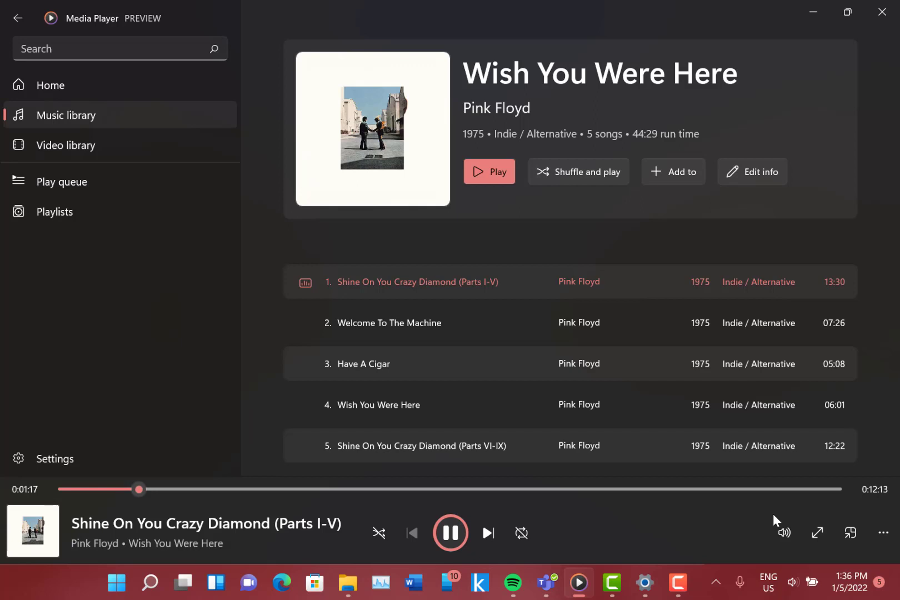
# - Dismiss the extra options menu, go to the video library and open Ready Player One
pyautogui.click(884, 532)
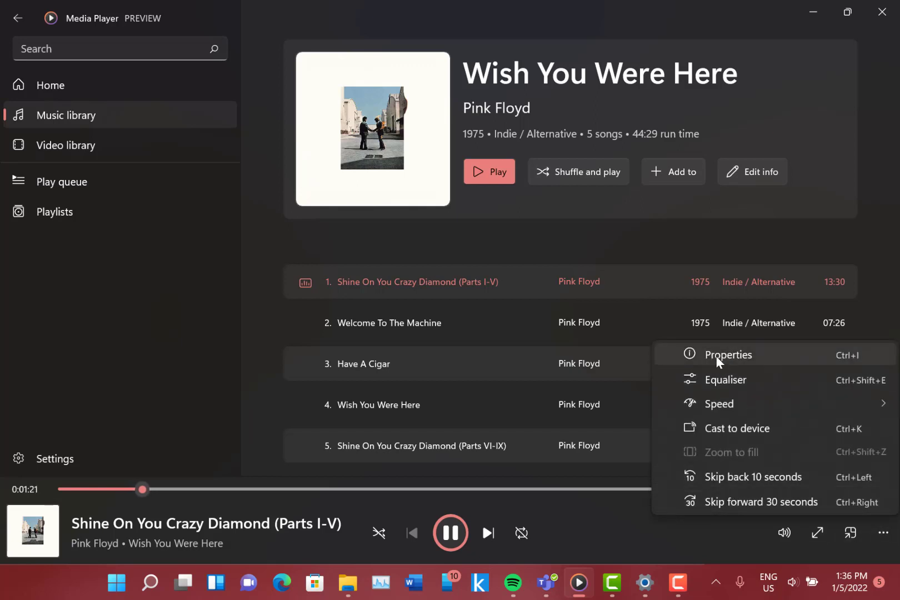
pyautogui.moveTo(330, 234)
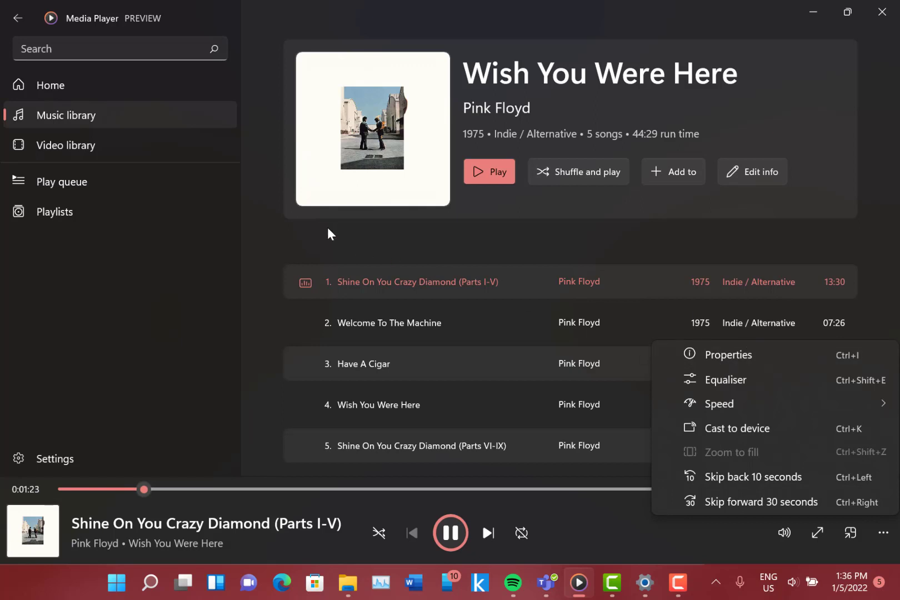
pyautogui.moveTo(150, 262)
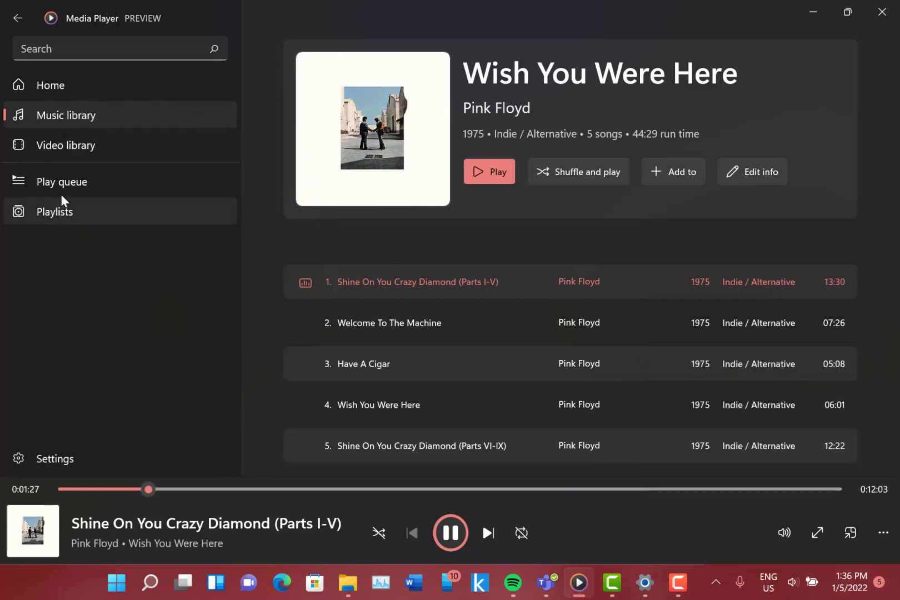
pyautogui.moveTo(66, 145)
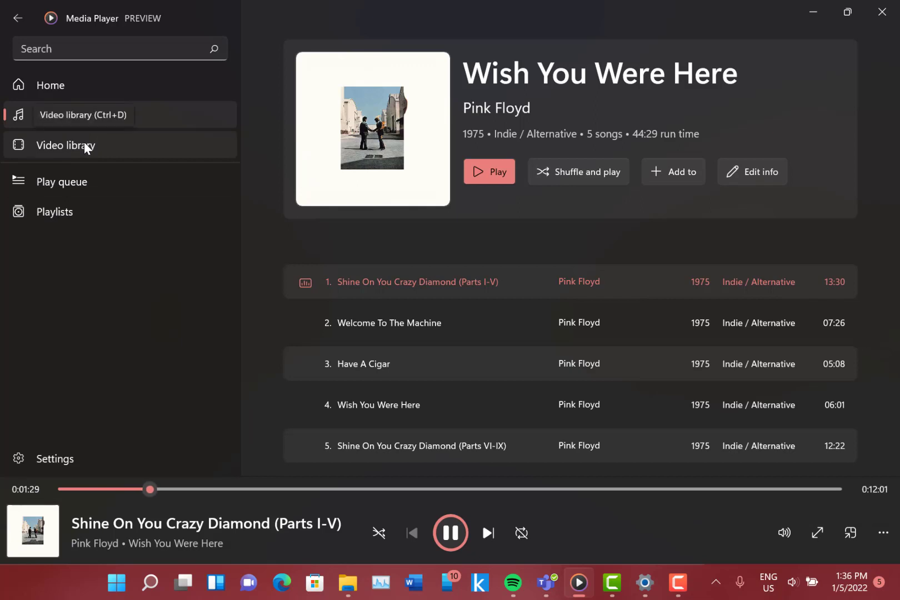
pyautogui.click(66, 144)
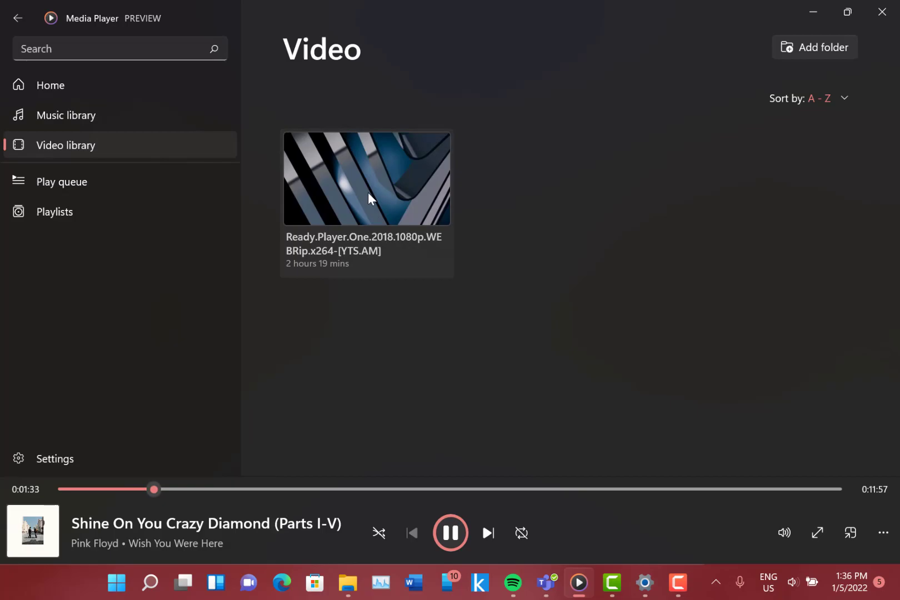
pyautogui.doubleClick(366, 178)
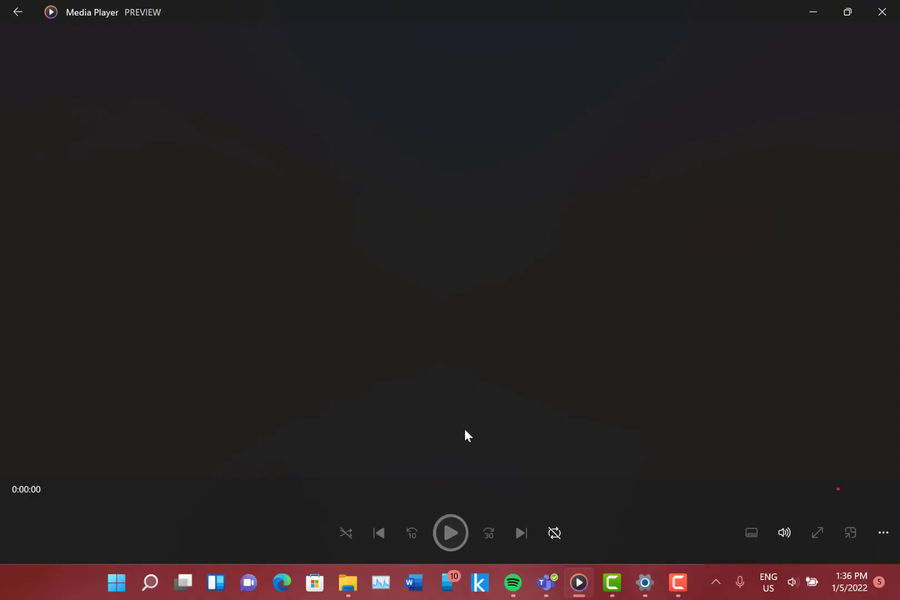
# - Start the Ready Player One film, then go back to the MPEG-2 codec prompt
pyautogui.click(451, 533)
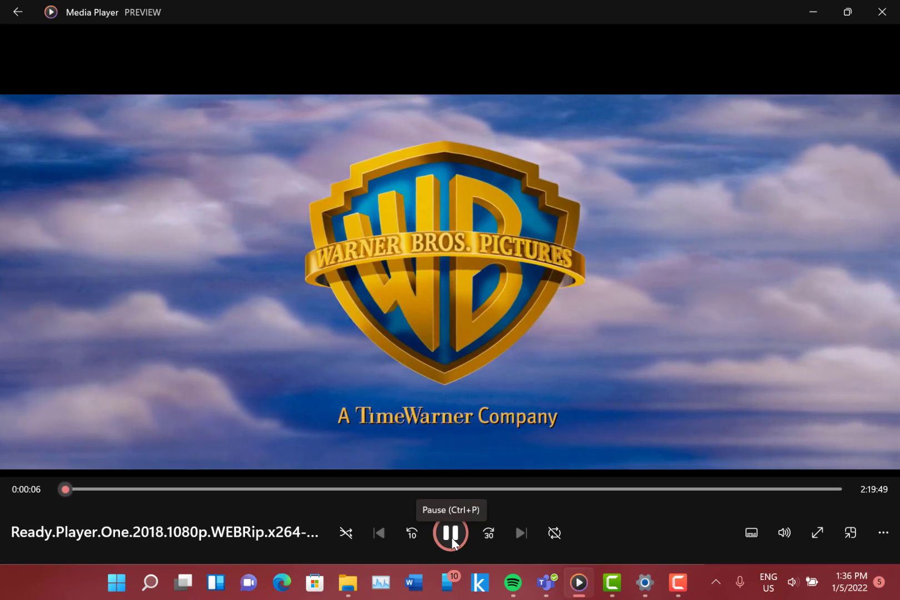
pyautogui.click(17, 12)
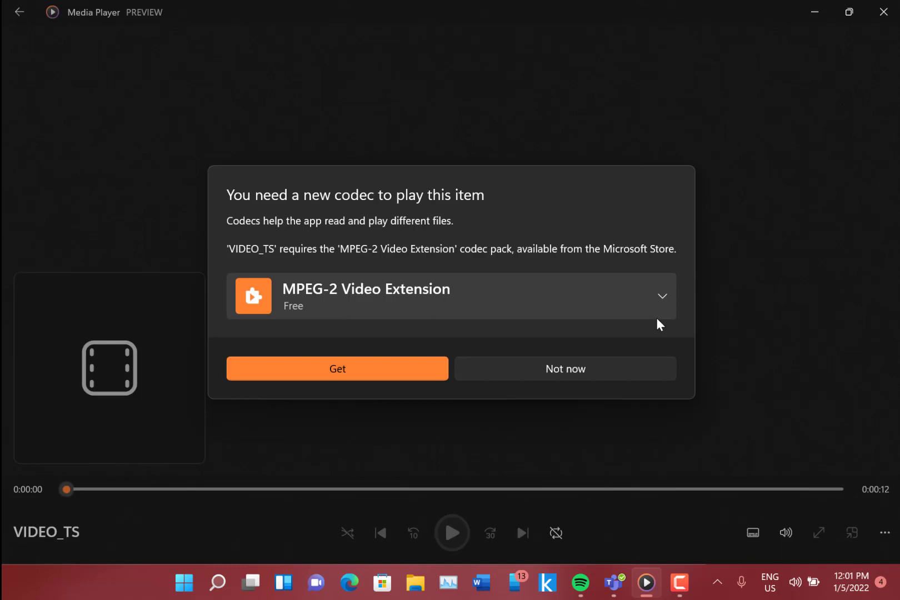
pyautogui.moveTo(412, 251)
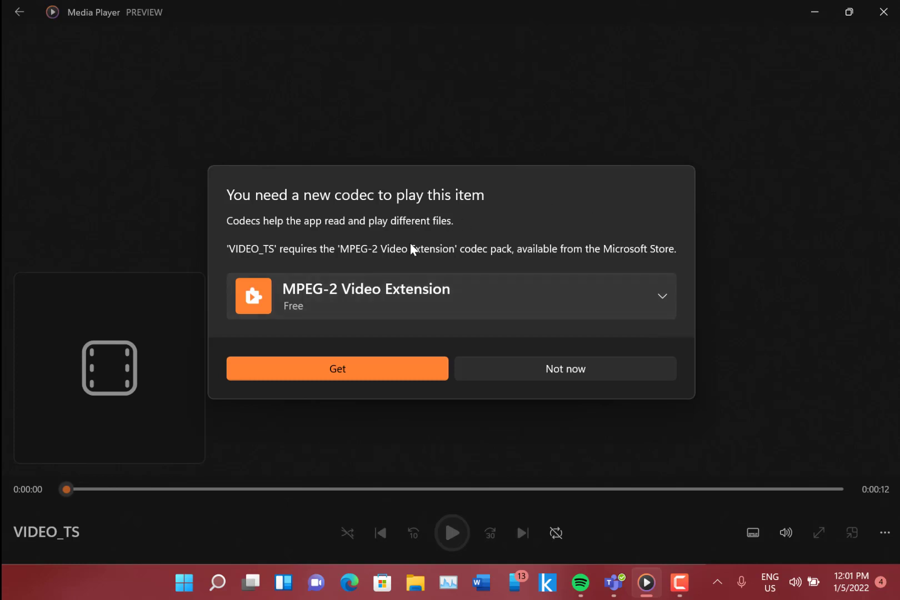
pyautogui.moveTo(359, 229)
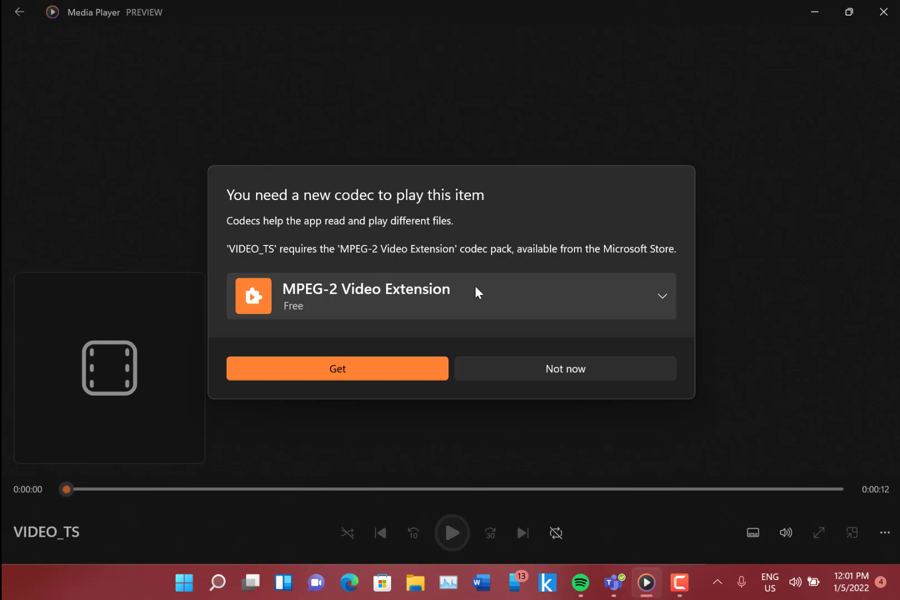
# - Expand the MPEG-2 Video Extension details and get the codec
pyautogui.click(662, 296)
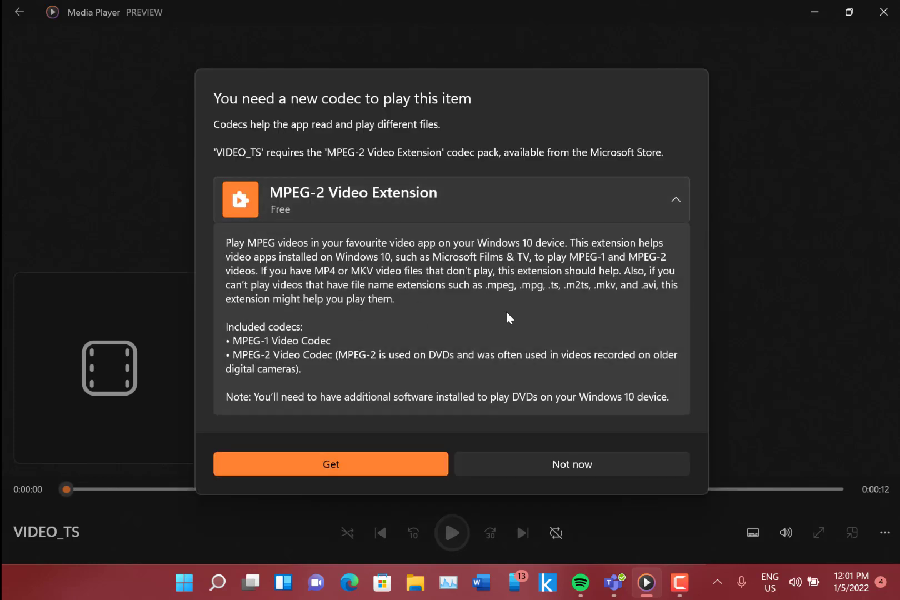
pyautogui.moveTo(465, 349)
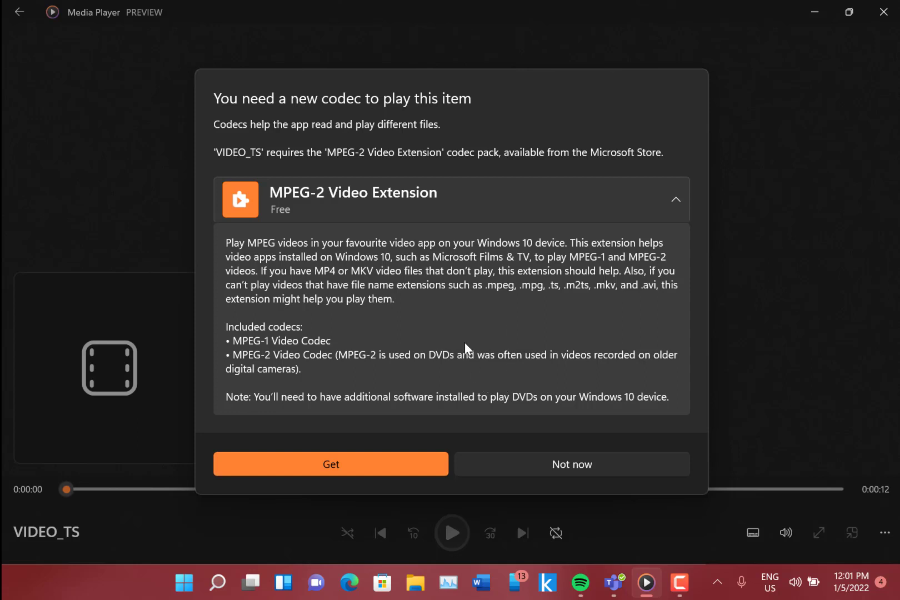
pyautogui.click(330, 464)
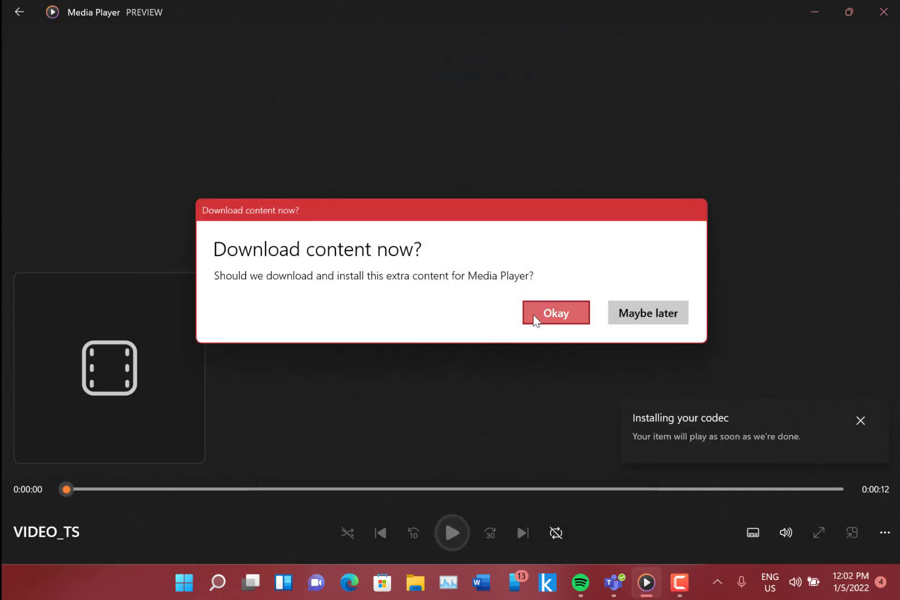
# - Confirm the codec download so VTS_02_1 starts playing
pyautogui.click(555, 313)
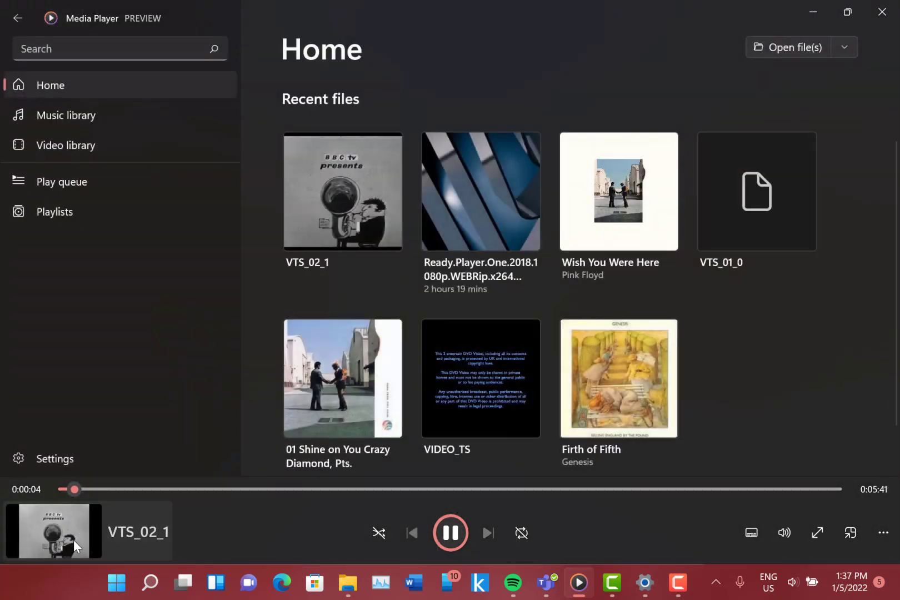
# - View VTS_02_1 full screen, pause it at 0:08, and return to Home
pyautogui.click(53, 531)
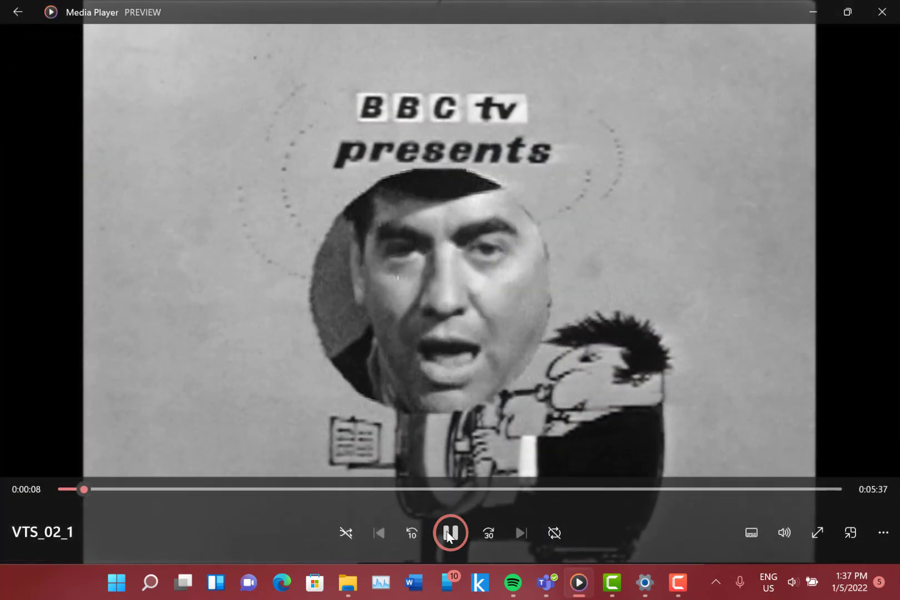
pyautogui.click(451, 533)
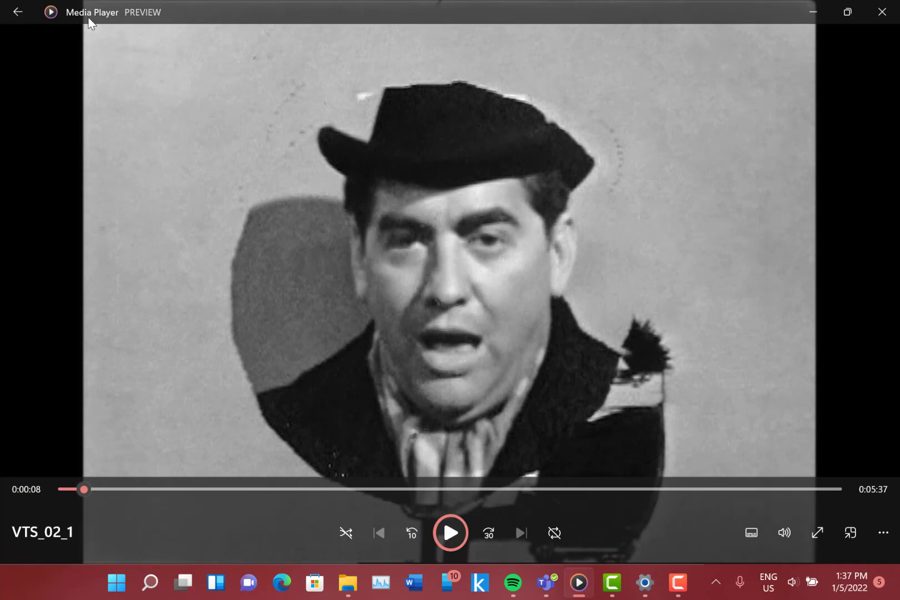
pyautogui.click(19, 12)
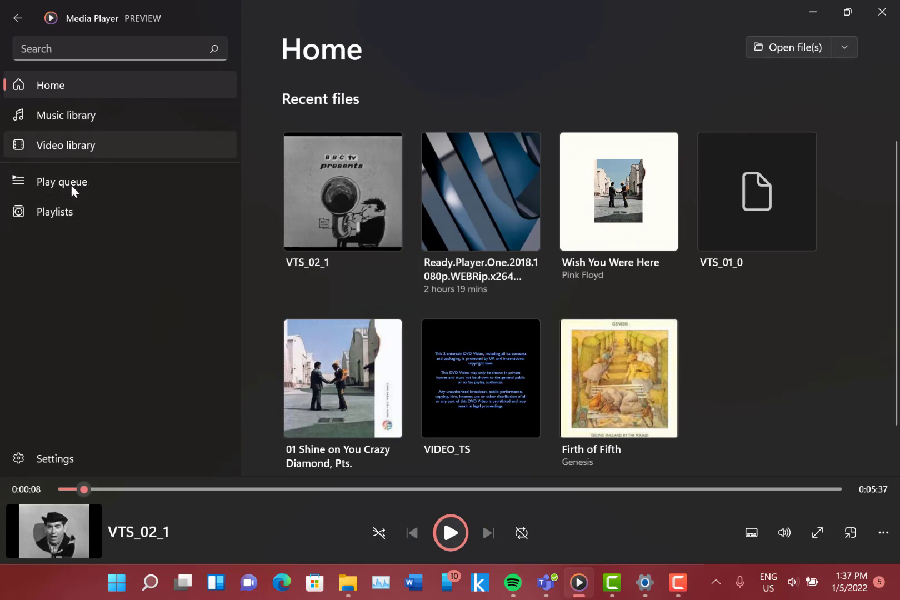
pyautogui.moveTo(59, 459)
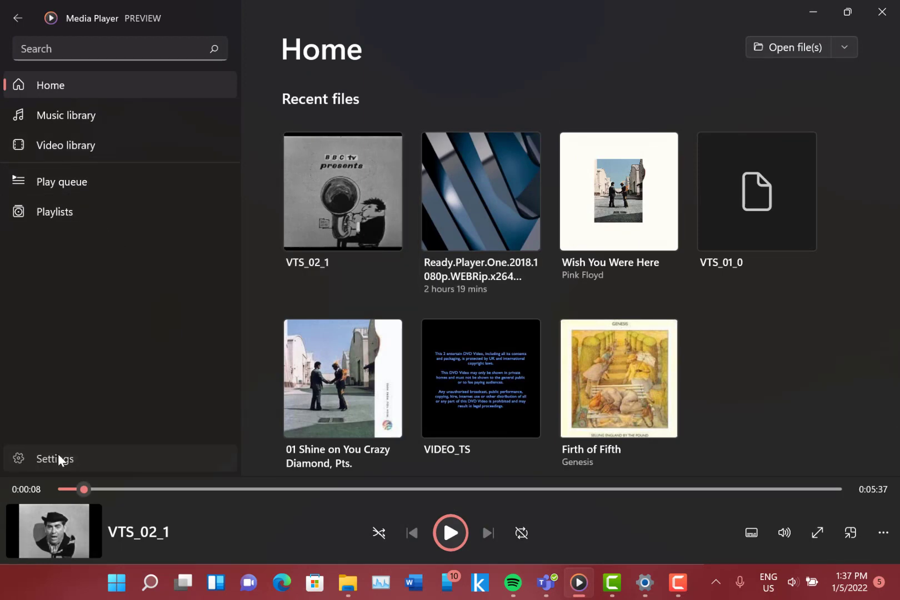
# - In Settings, peek at the music library folders, then expand App theme and Accent colour options
pyautogui.click(55, 459)
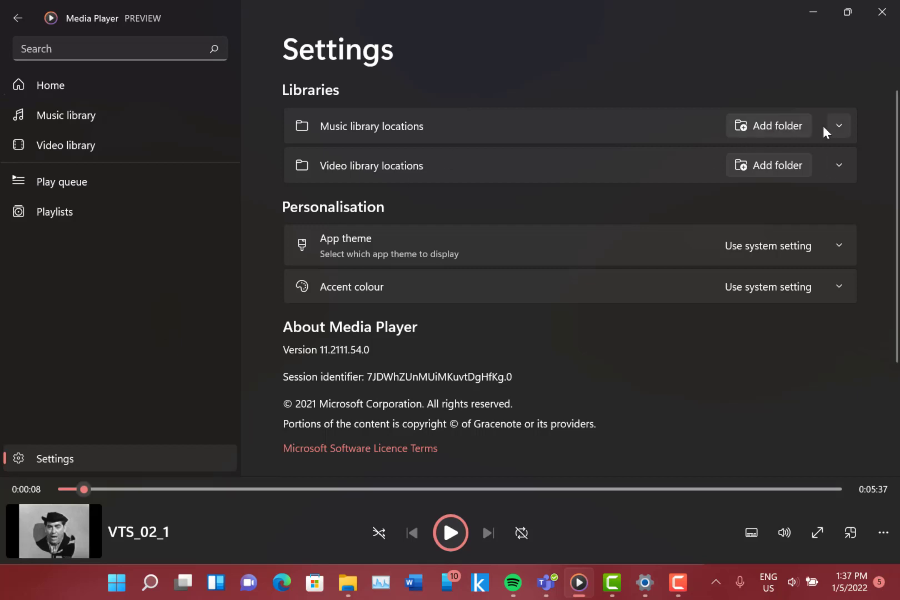
pyautogui.click(838, 125)
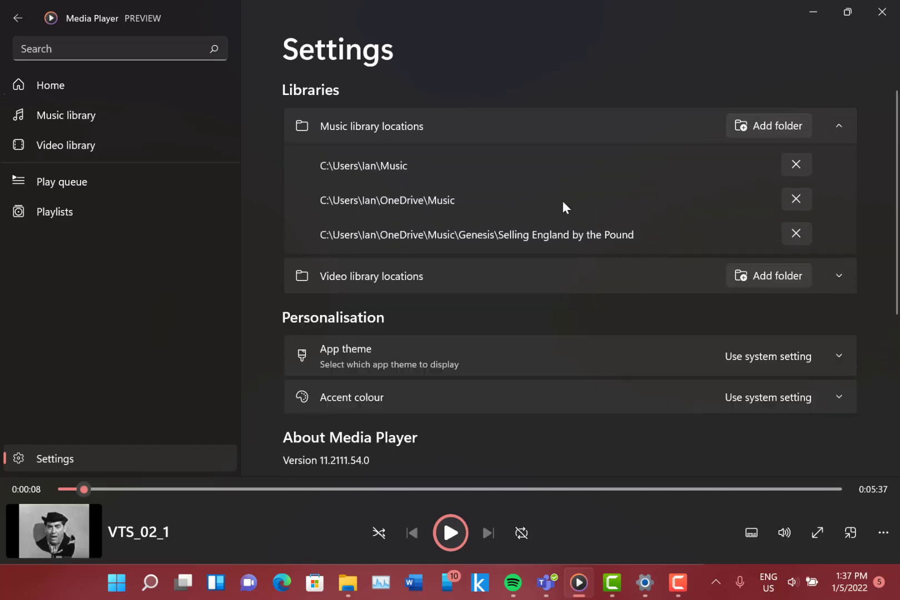
pyautogui.moveTo(809, 123)
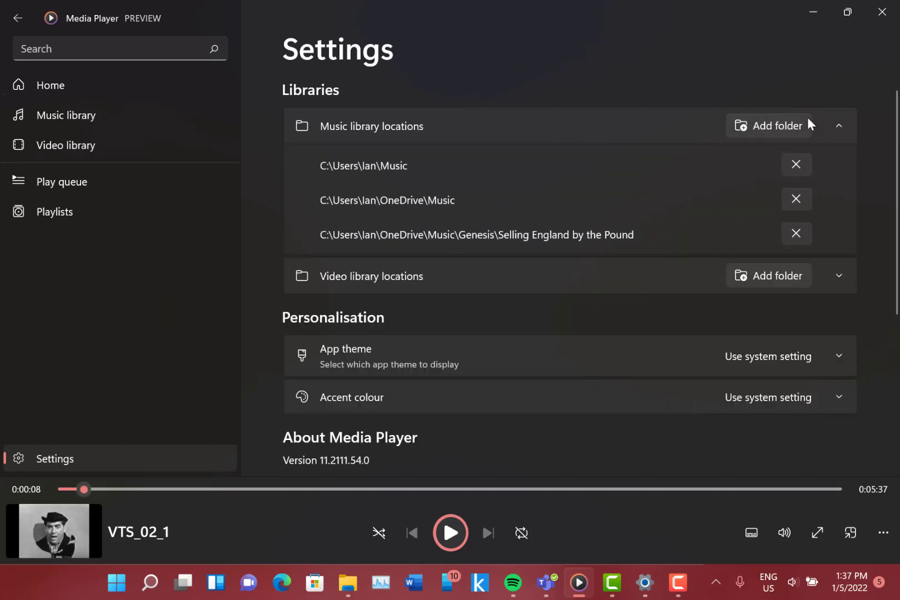
pyautogui.click(839, 125)
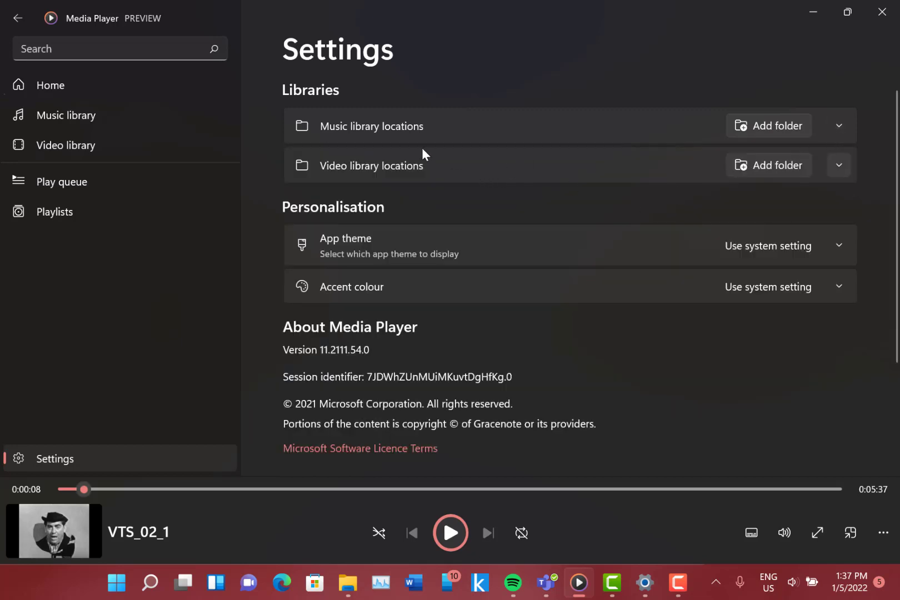
pyautogui.moveTo(556, 222)
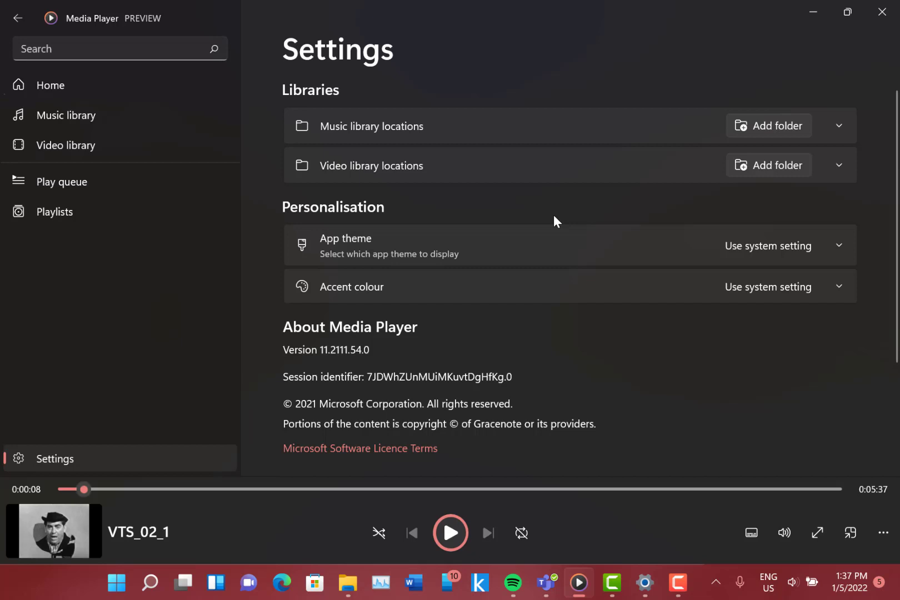
pyautogui.moveTo(569, 239)
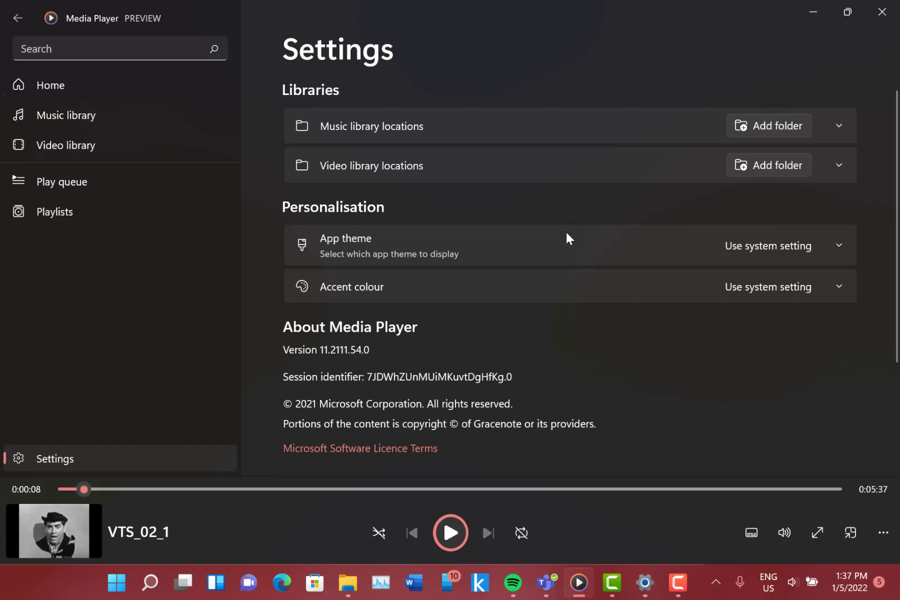
pyautogui.moveTo(749, 279)
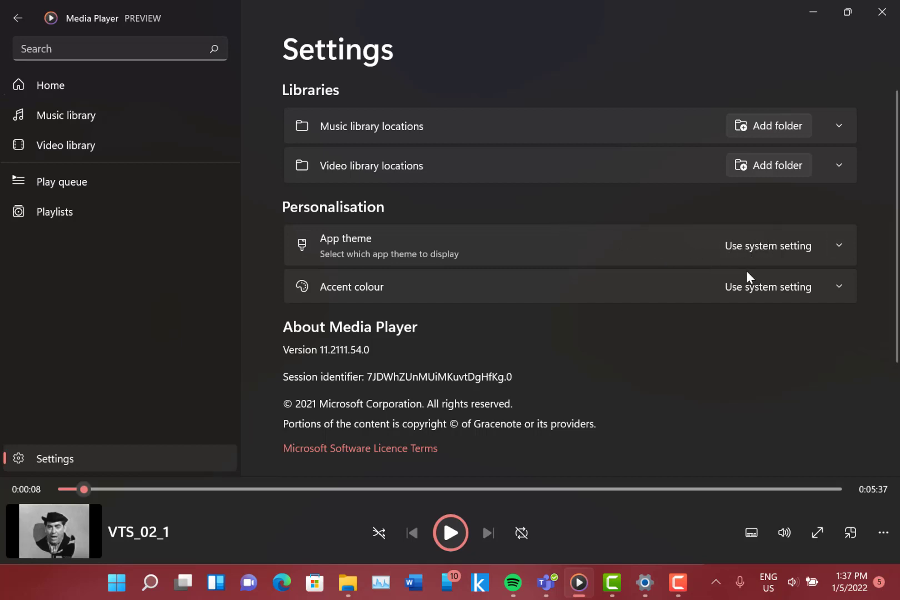
pyautogui.moveTo(723, 261)
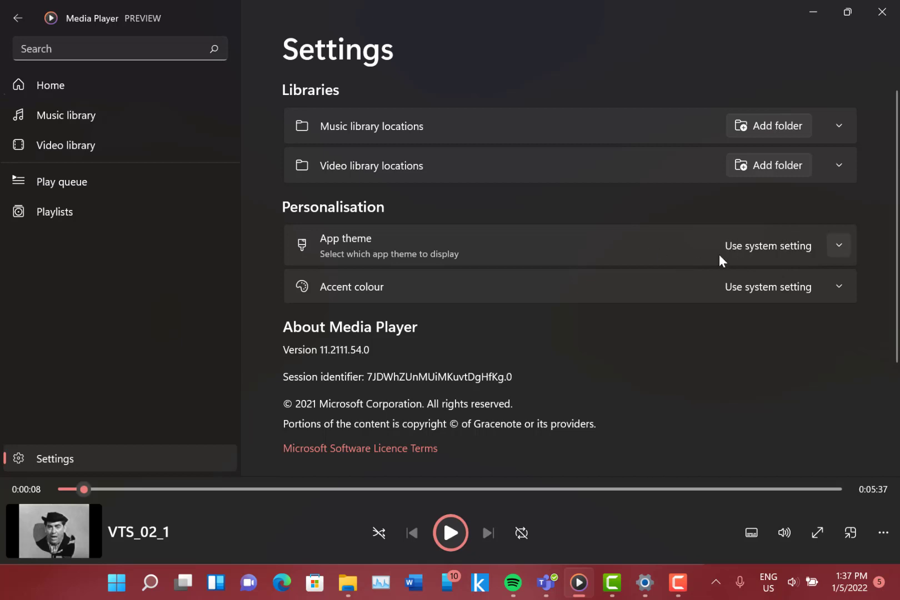
pyautogui.moveTo(842, 245)
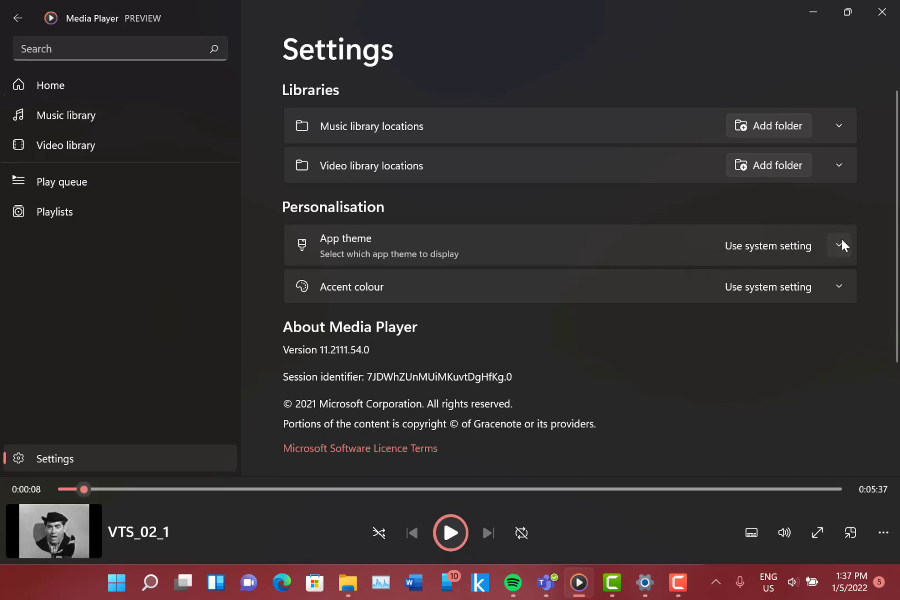
pyautogui.click(839, 245)
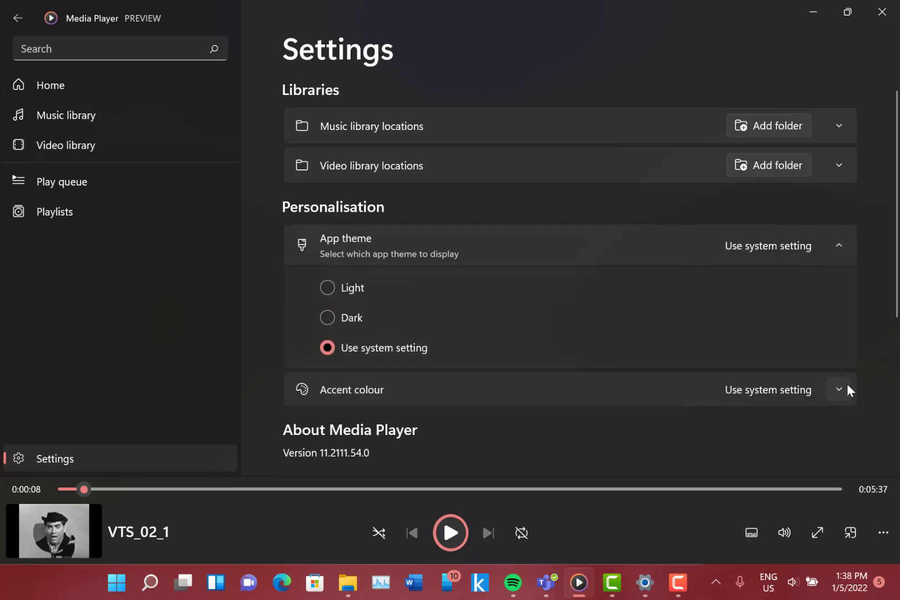
pyautogui.click(838, 389)
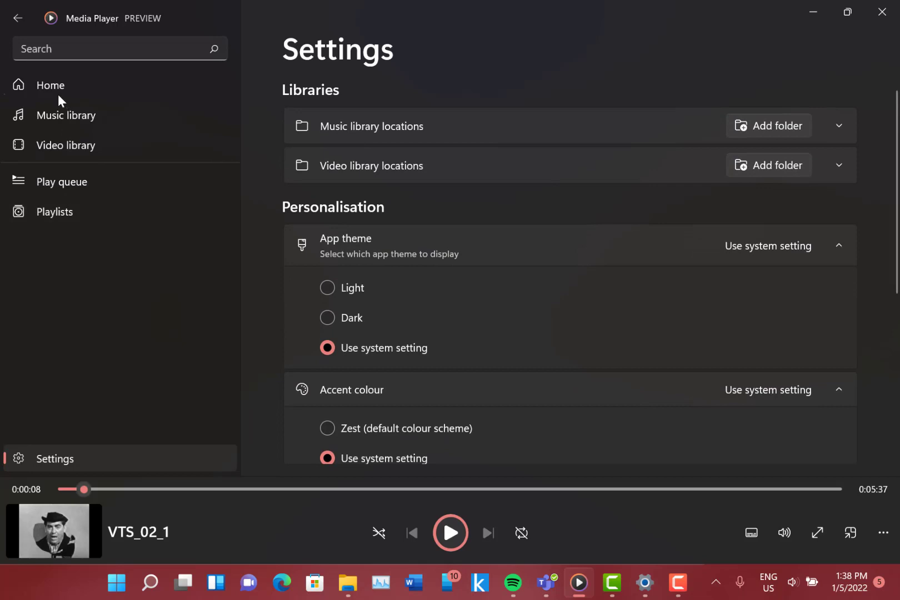
# - Return to Home and preview the Open file(s) options, Open folder and Open URL
pyautogui.click(50, 85)
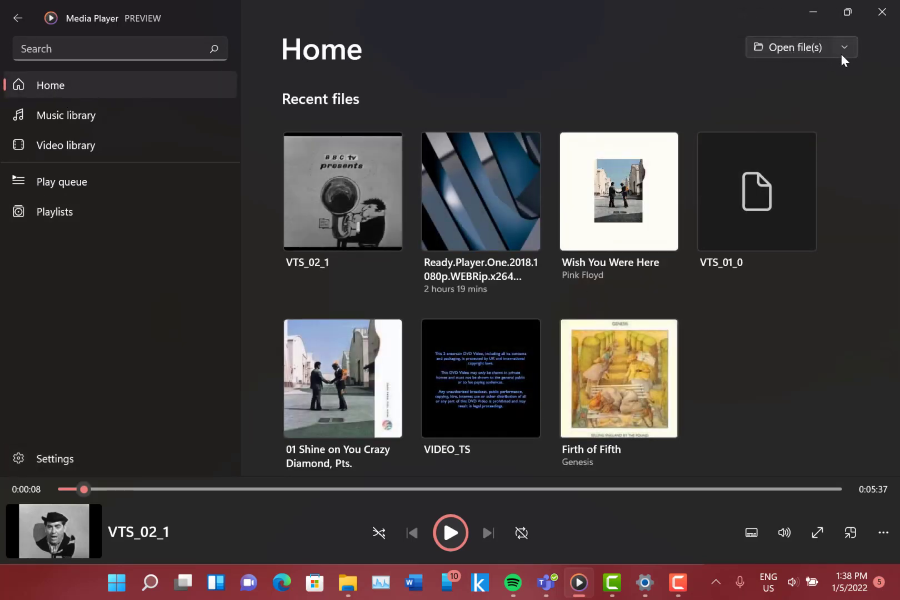
pyautogui.click(844, 47)
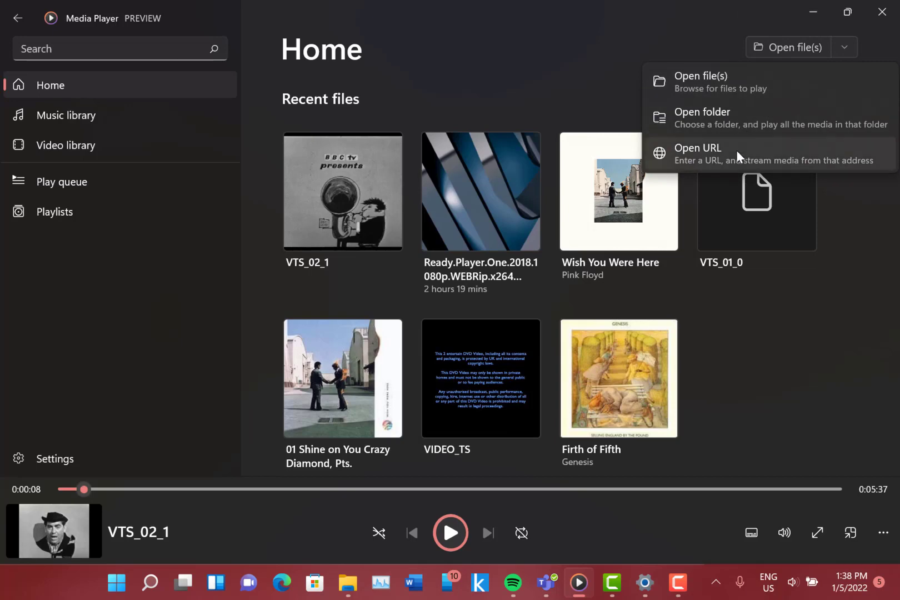
pyautogui.moveTo(720, 137)
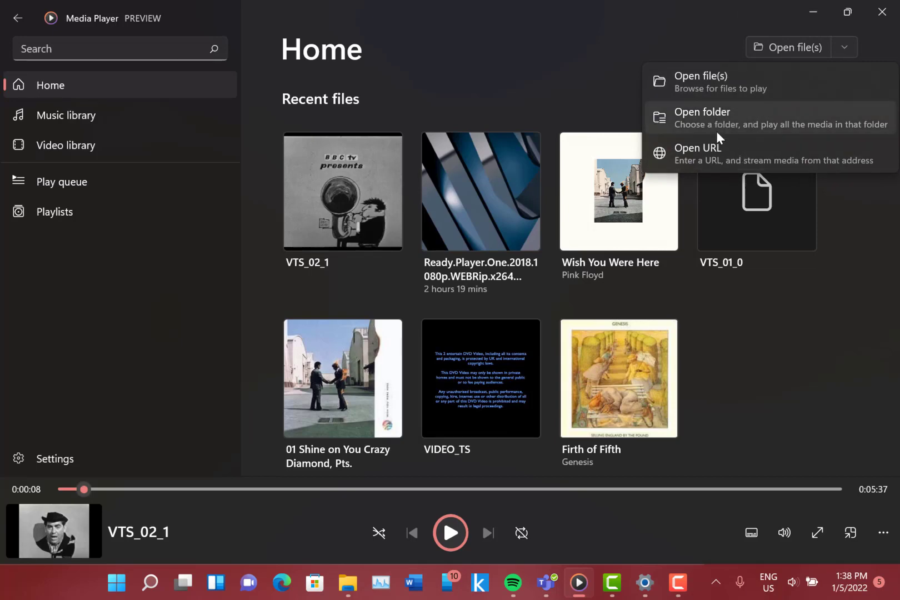
pyautogui.moveTo(702, 117)
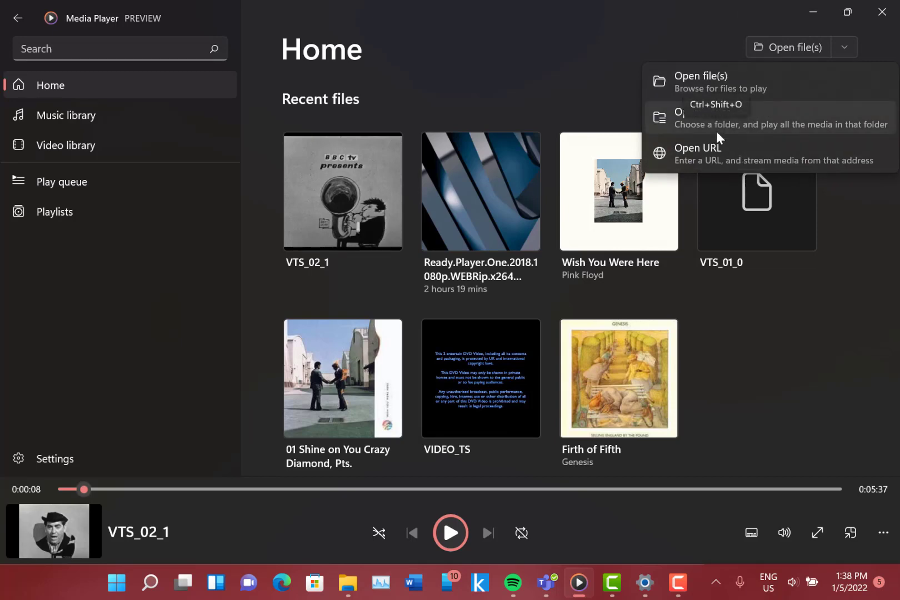
pyautogui.click(504, 63)
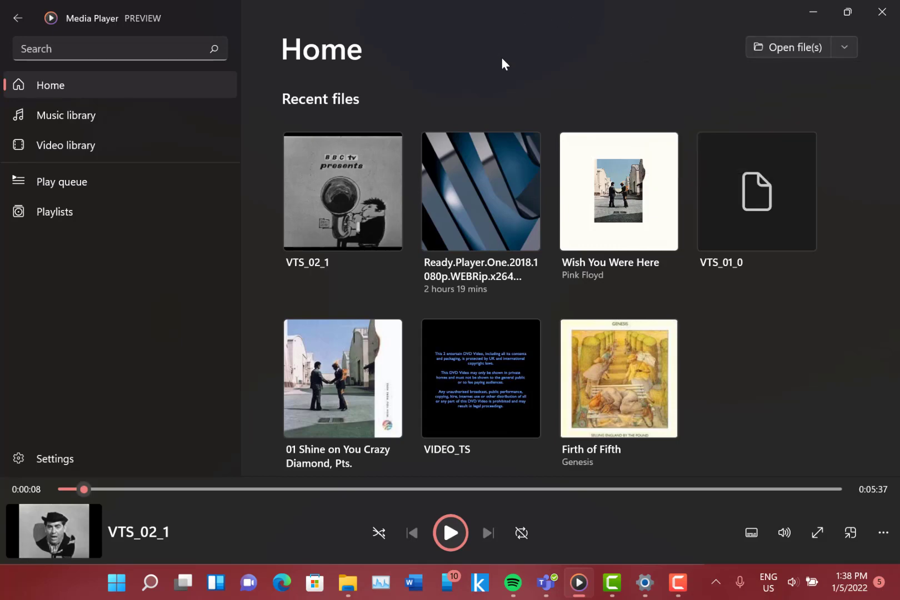
pyautogui.moveTo(416, 246)
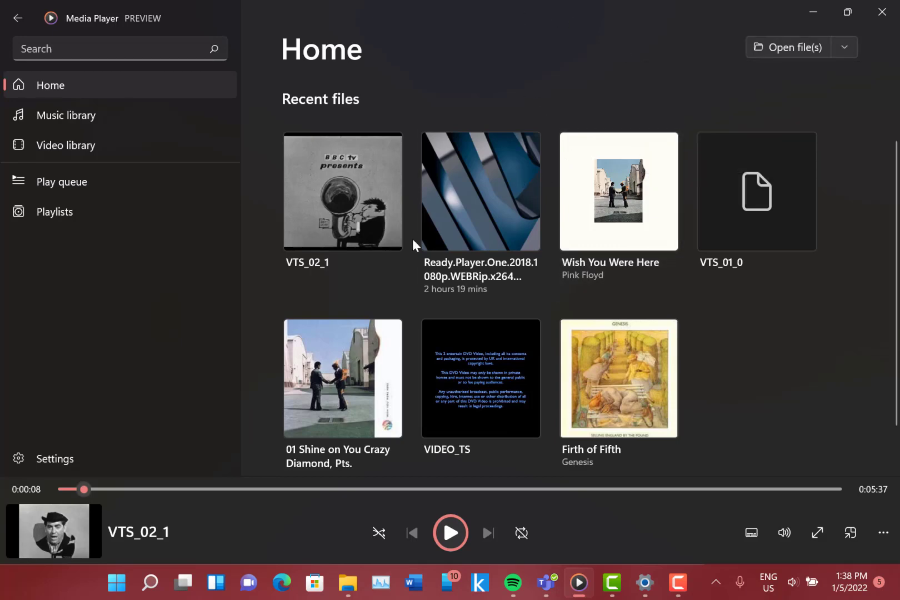
pyautogui.moveTo(276, 230)
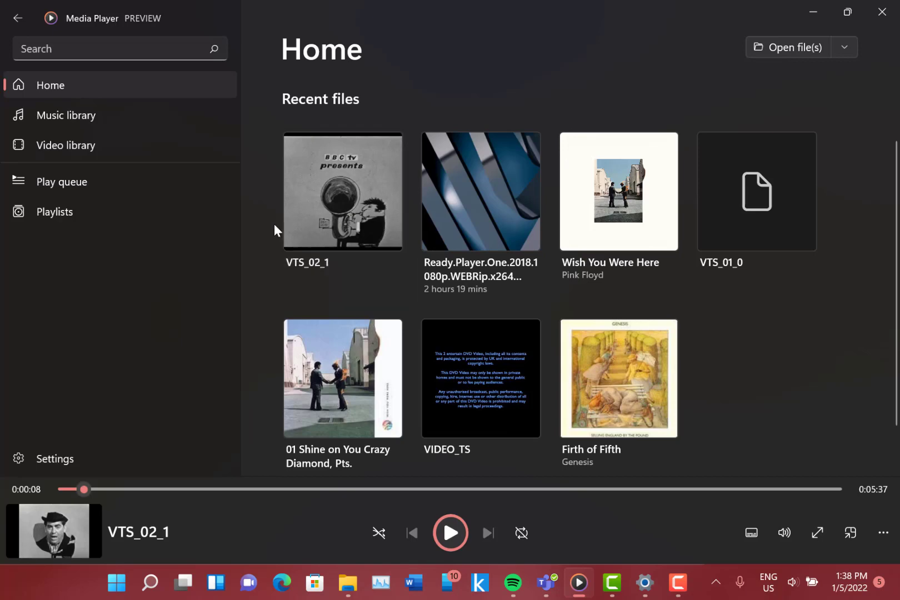
pyautogui.moveTo(264, 266)
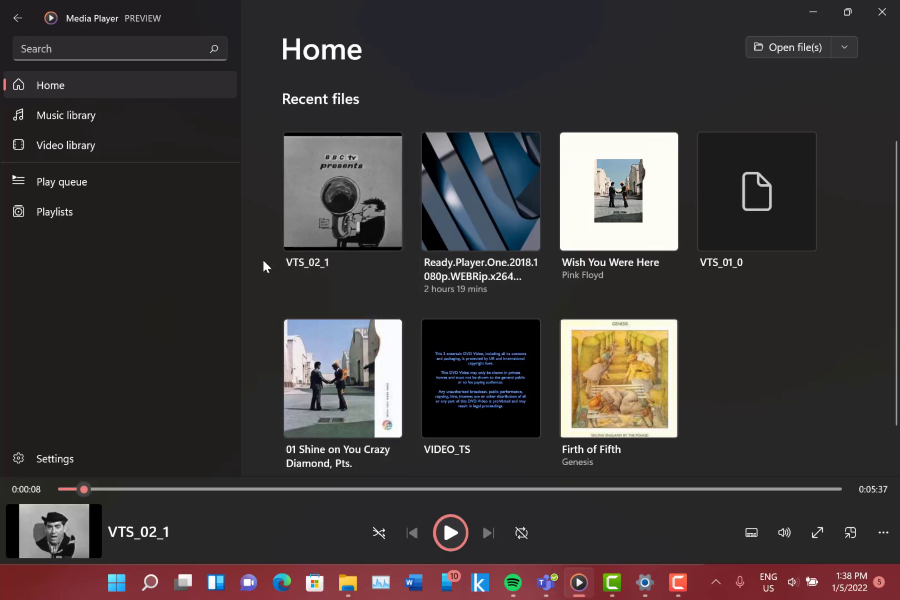
pyautogui.moveTo(571, 108)
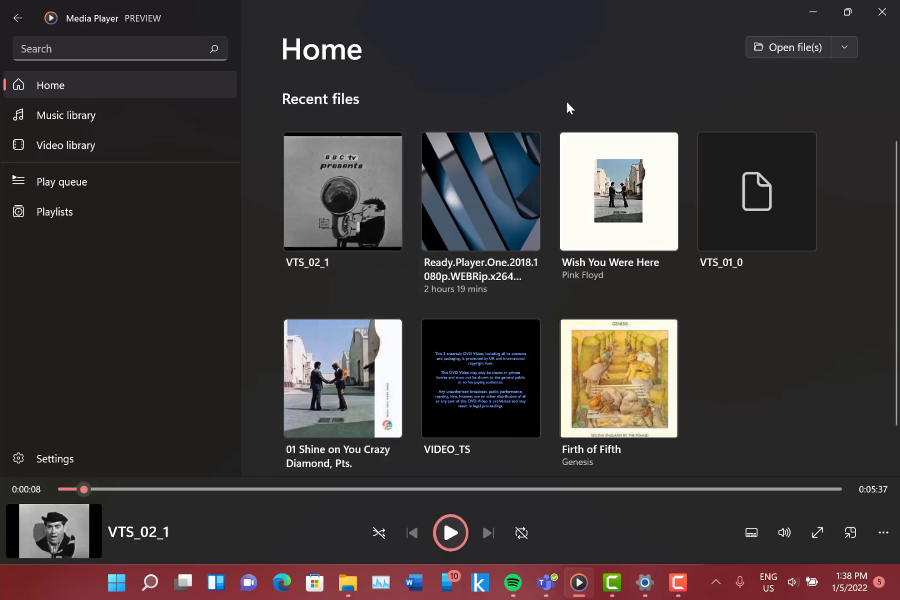
pyautogui.moveTo(407, 186)
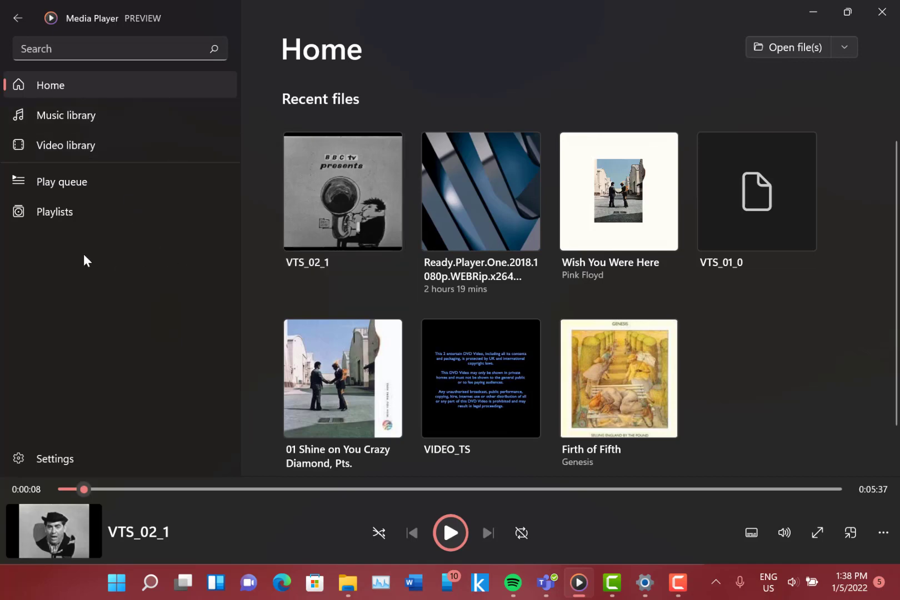
pyautogui.click(54, 211)
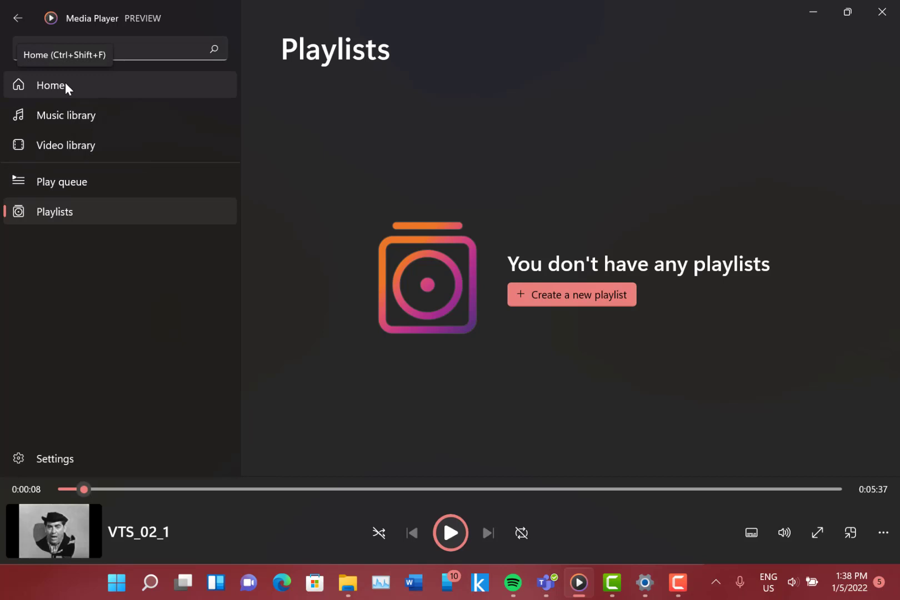
pyautogui.click(51, 85)
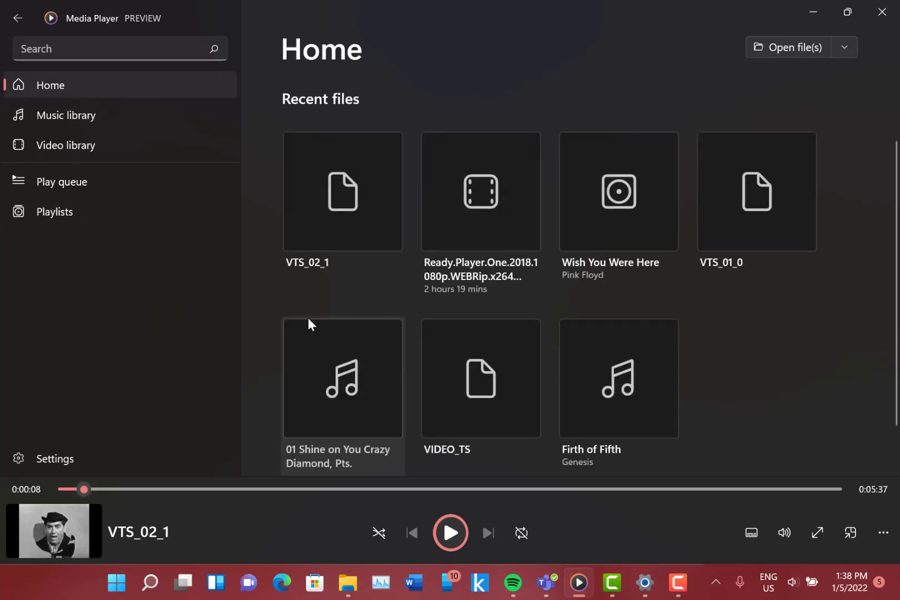